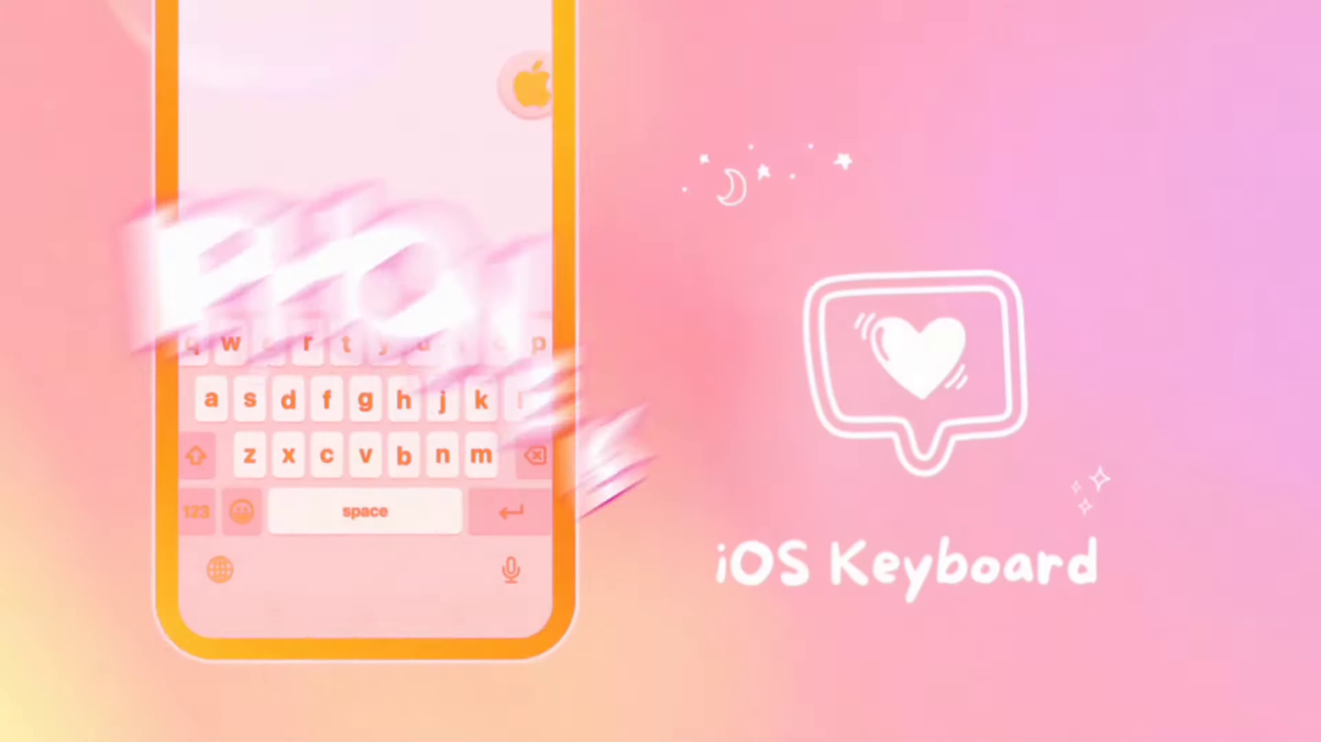
# - Send 'android font on messenger' in the chat with the default Android font and return to Chats
pyautogui.click(195, 512)
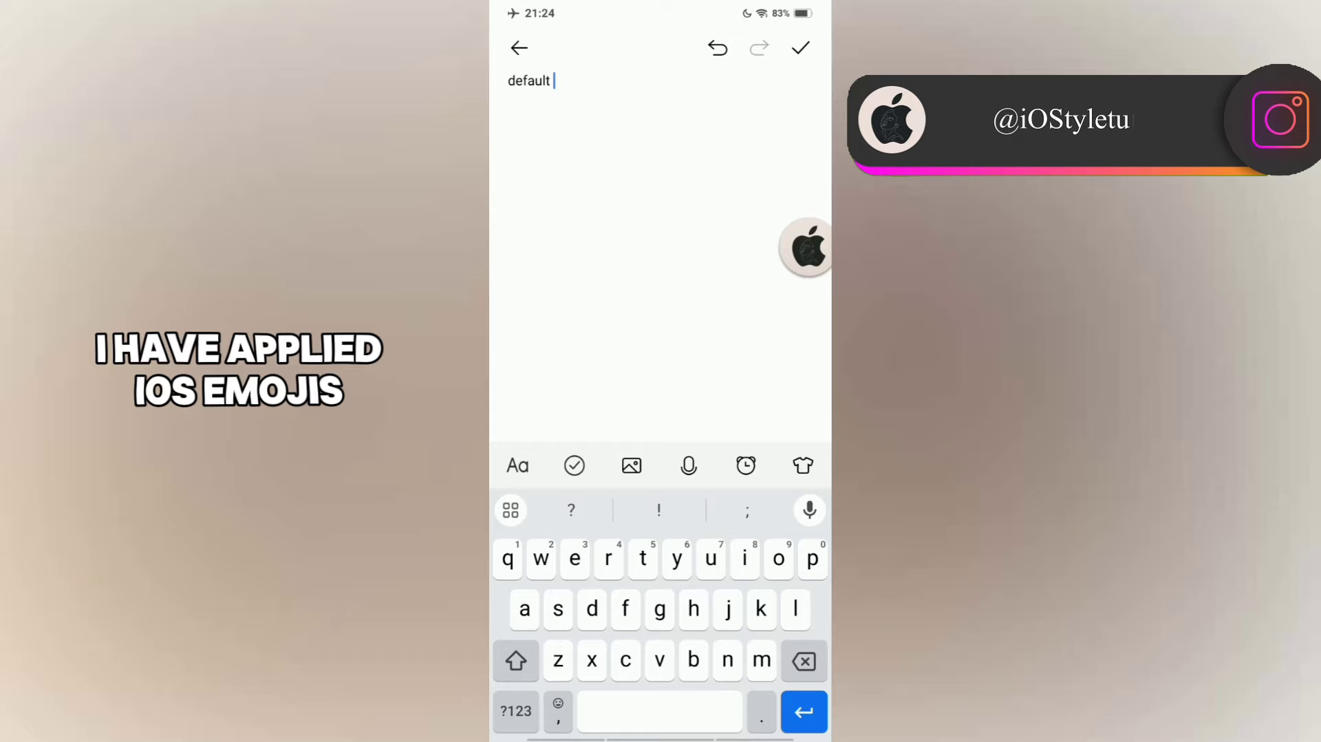
pyautogui.write('font on vi')
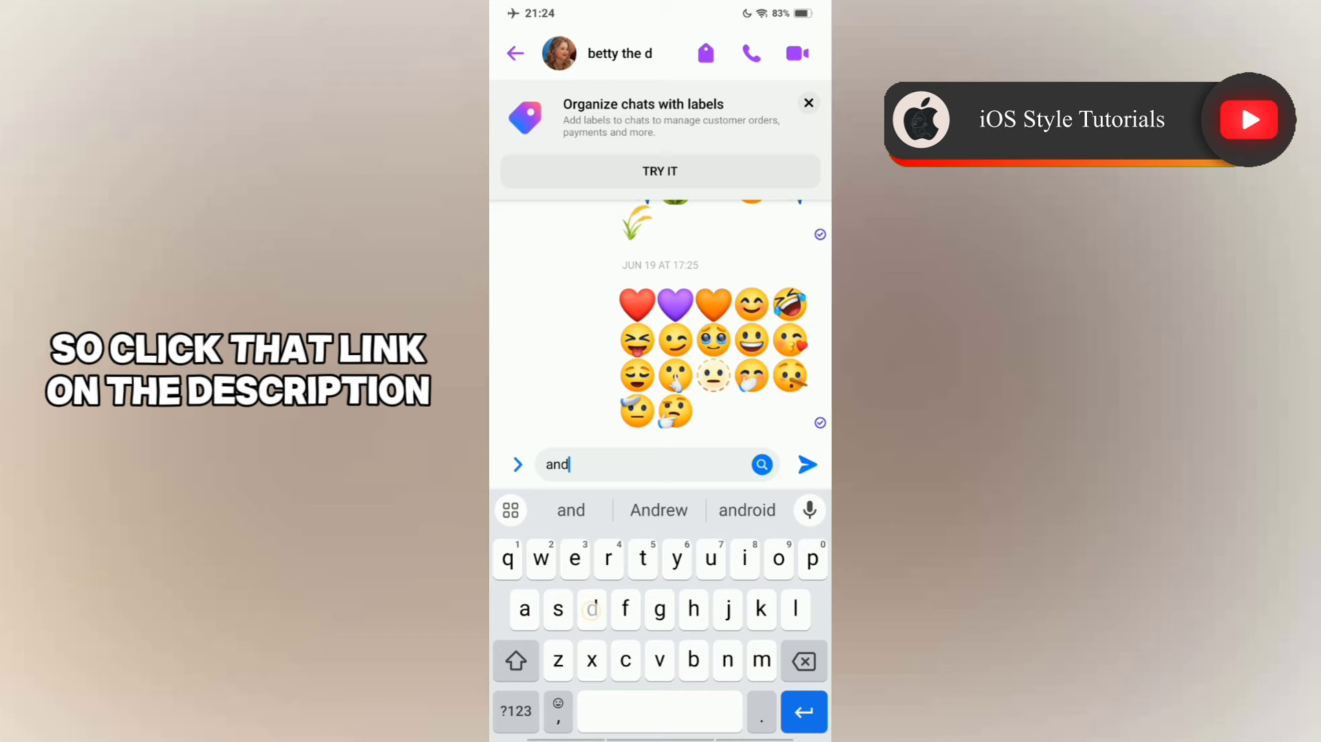
pyautogui.write('android font on messen')
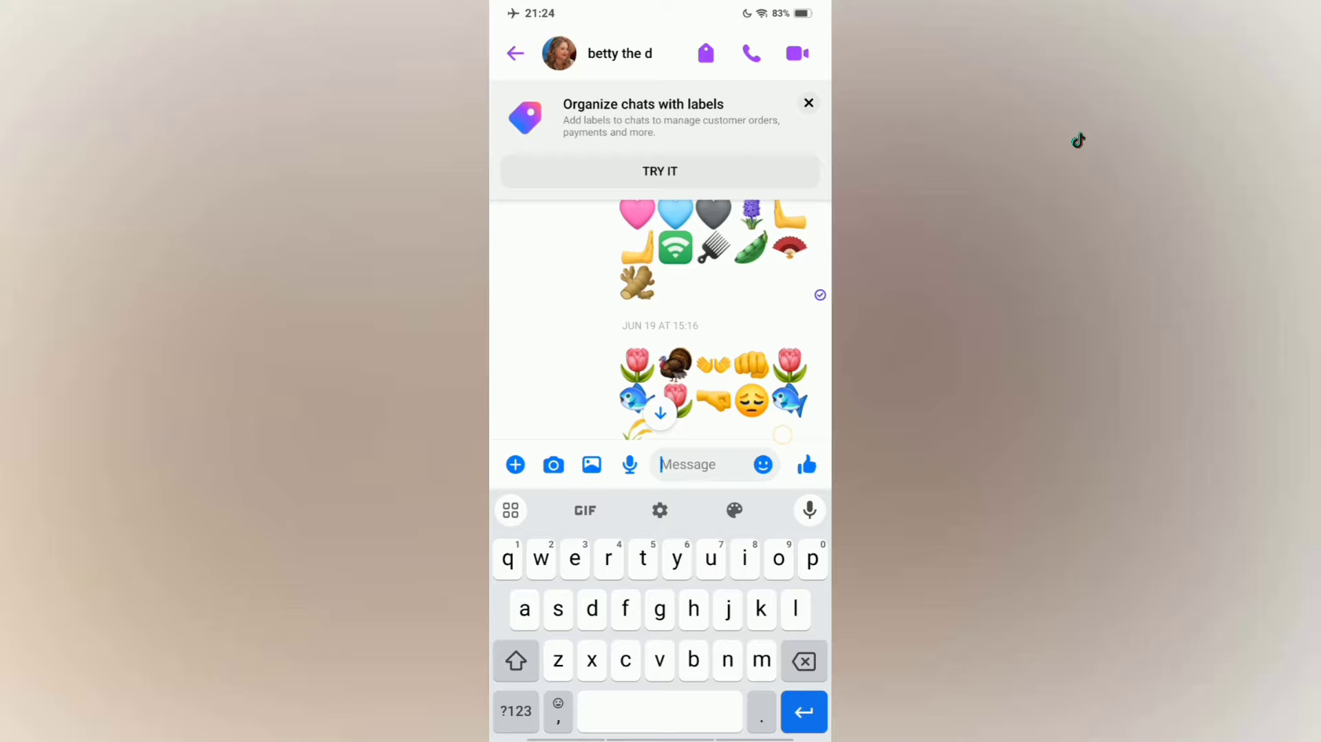
pyautogui.click(514, 54)
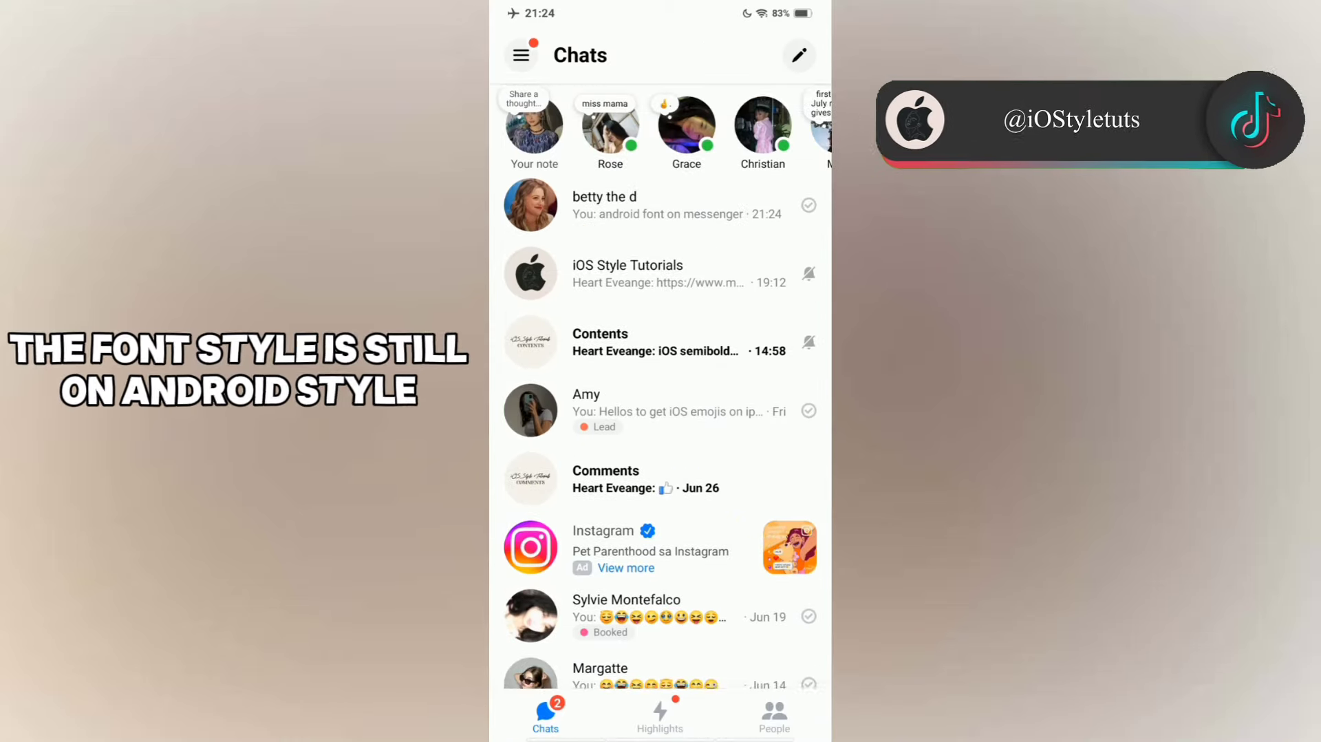
pyautogui.scroll(-3)
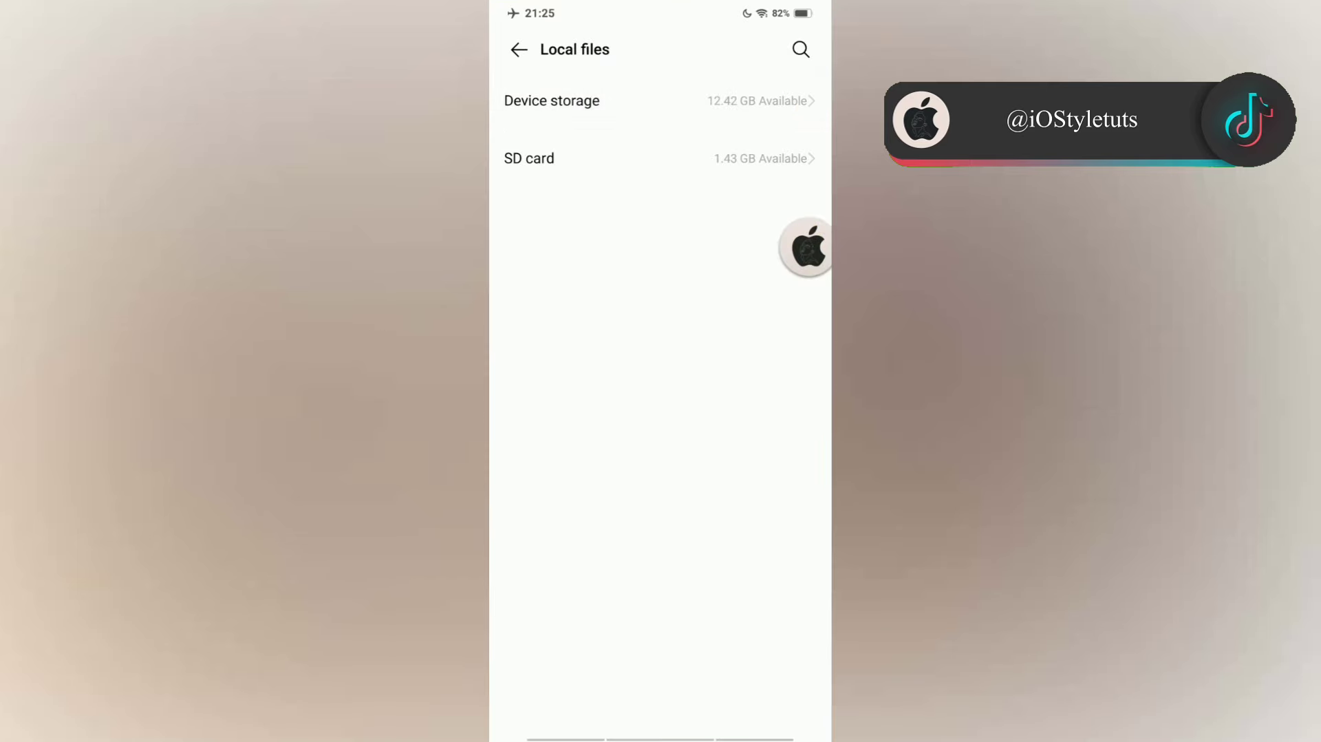
# - Add the SF Semibold iOS .ttf from storage to Downloads, preview it and start Apply
pyautogui.click(552, 101)
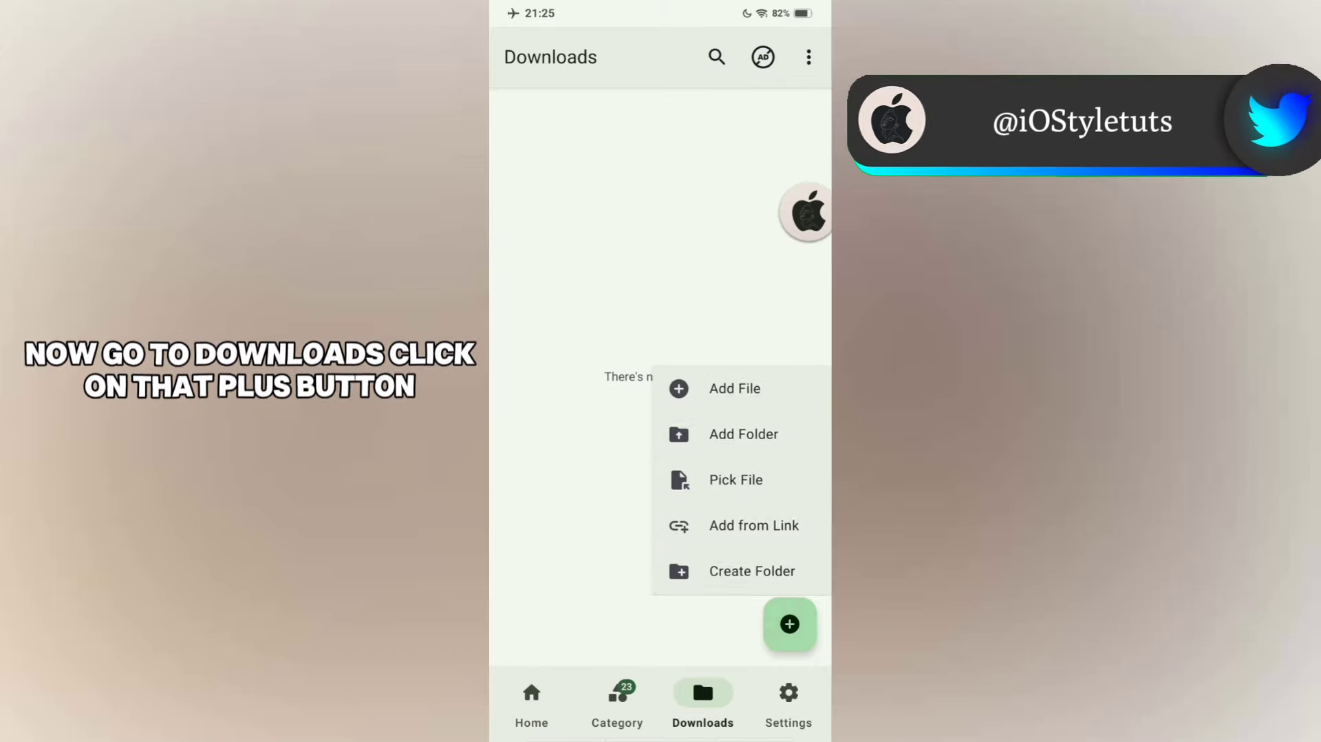
pyautogui.click(735, 388)
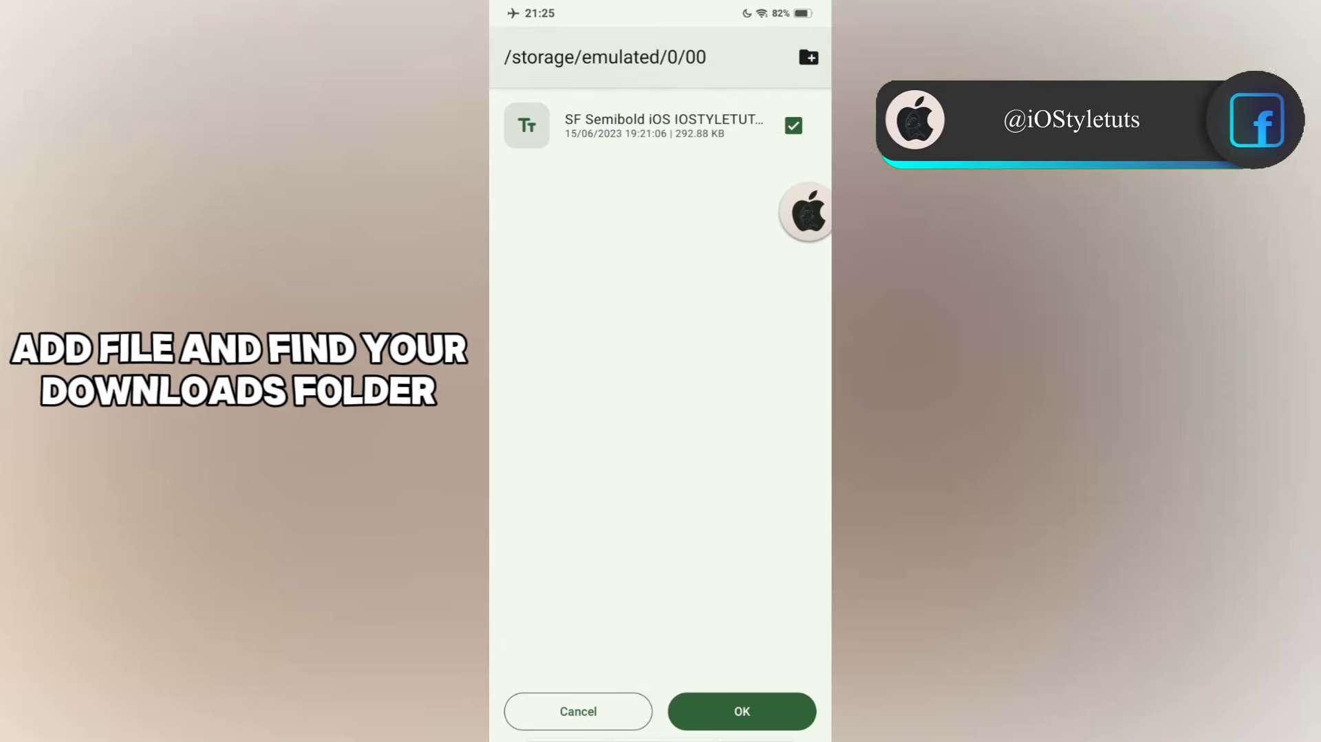
pyautogui.click(741, 710)
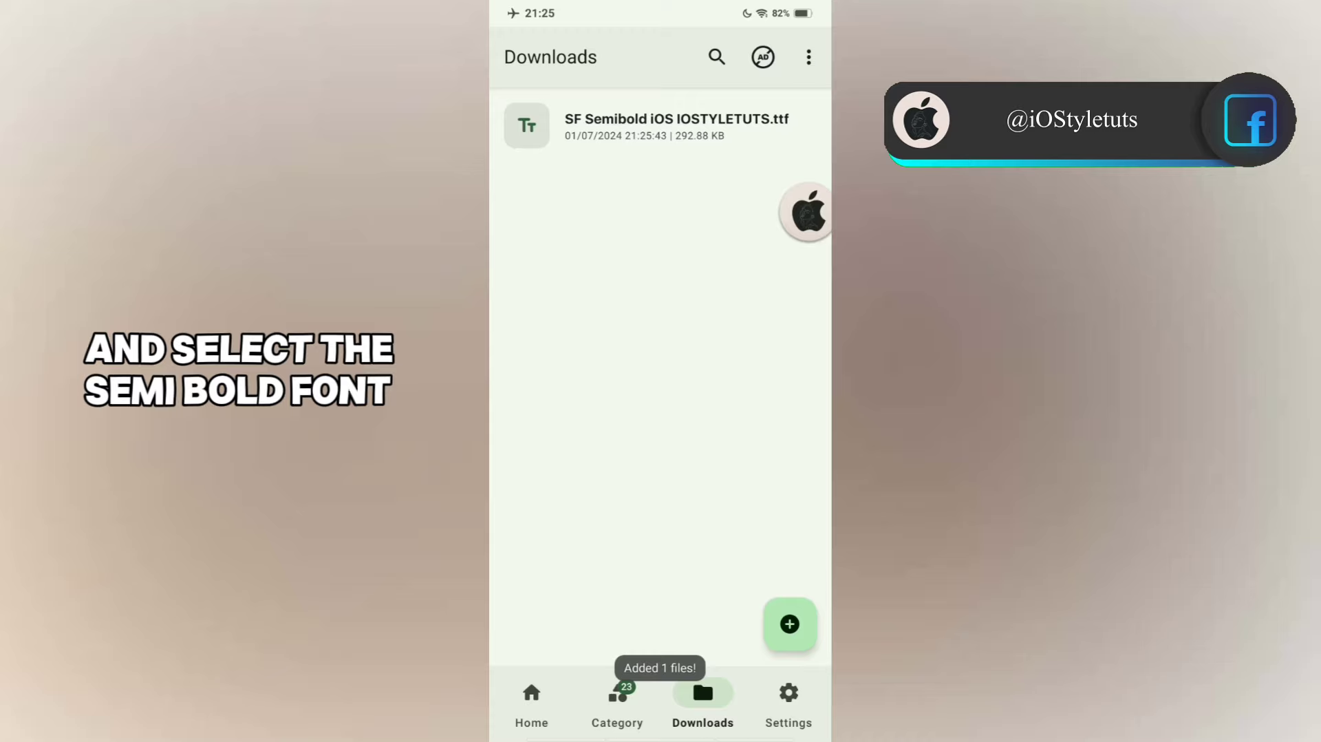
pyautogui.click(677, 126)
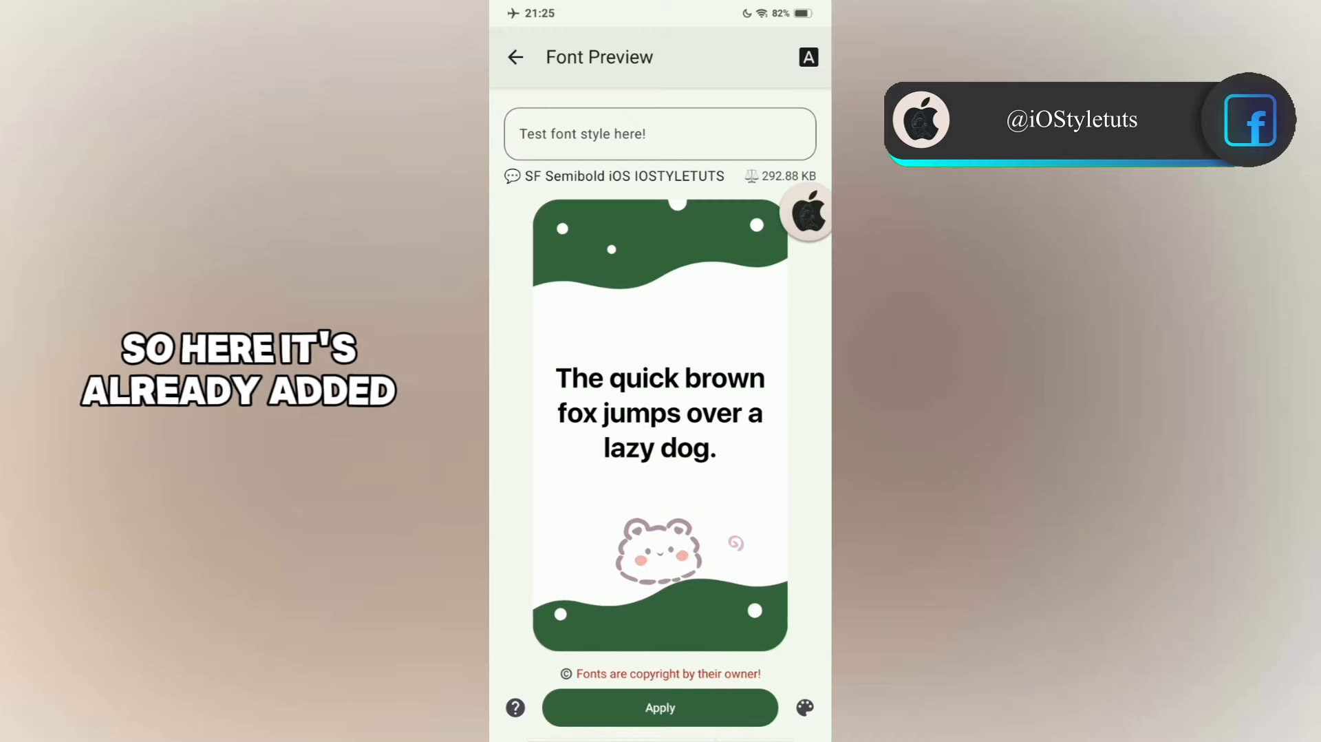
pyautogui.click(808, 58)
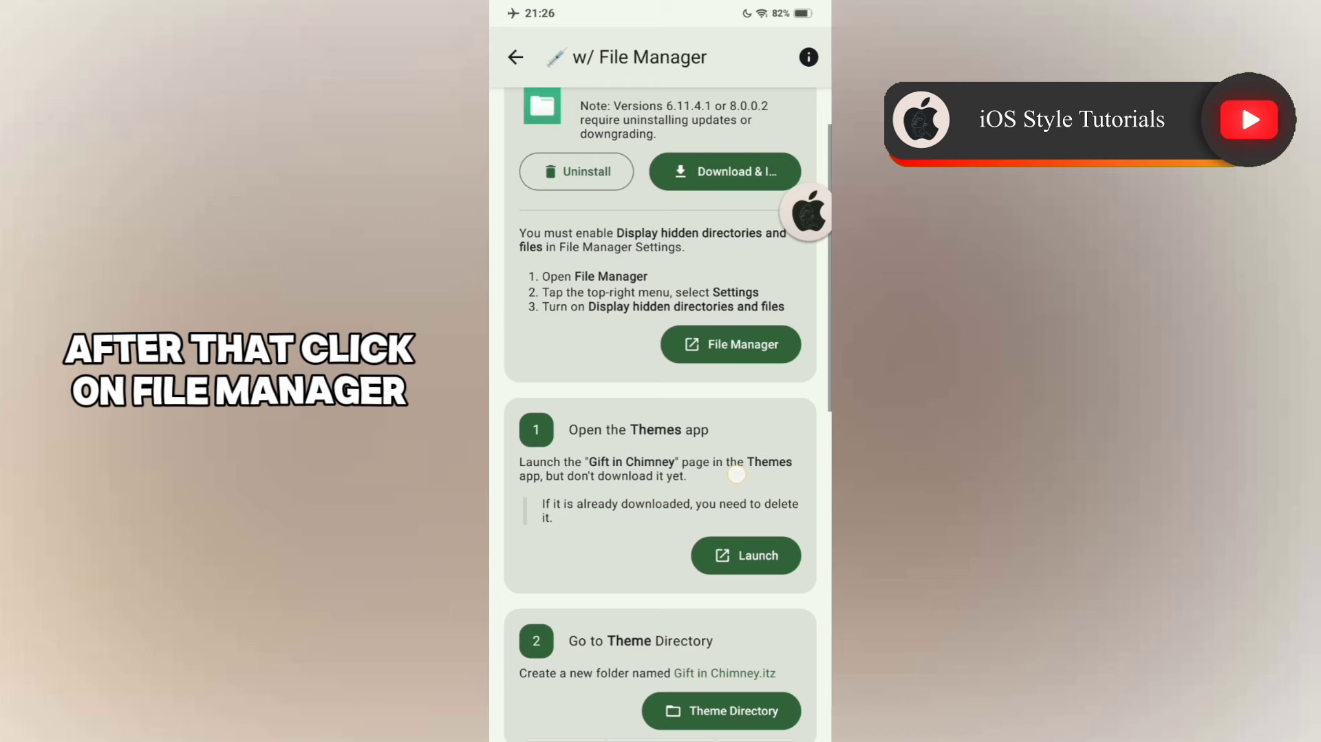
pyautogui.click(729, 344)
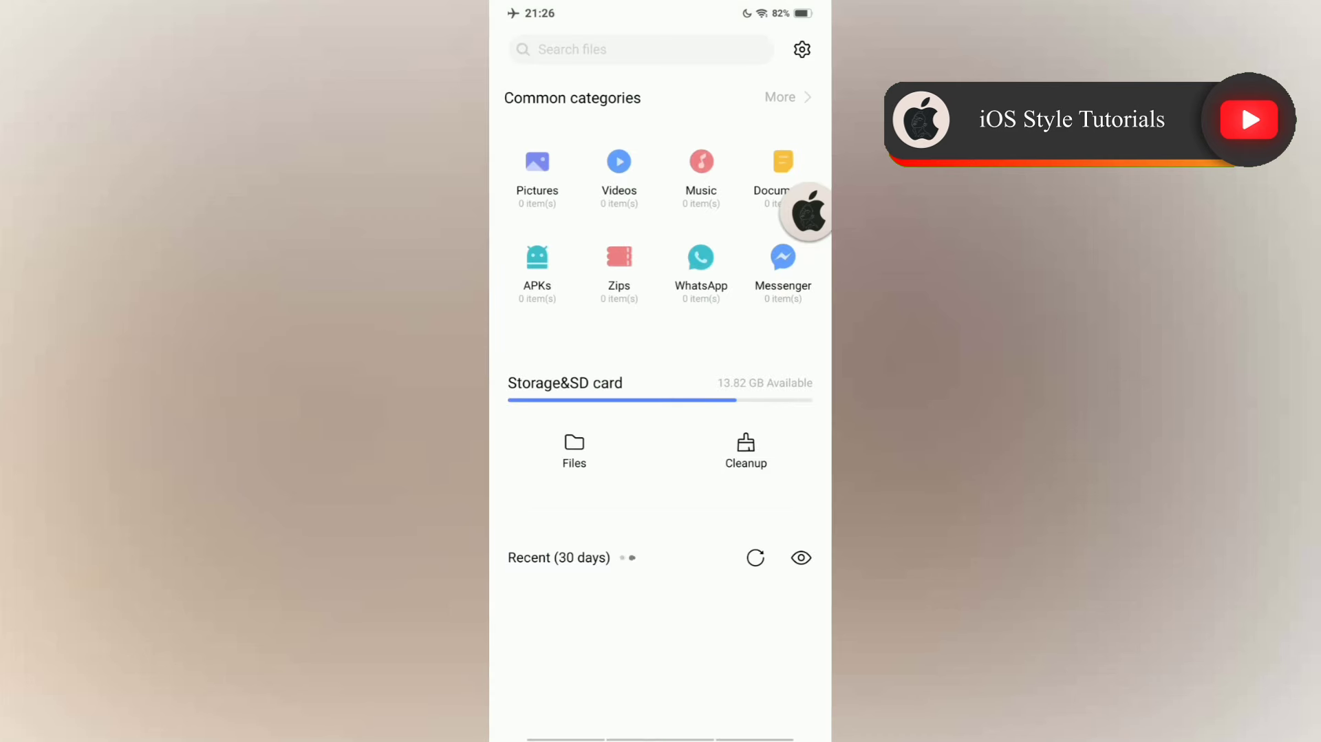
pyautogui.click(801, 50)
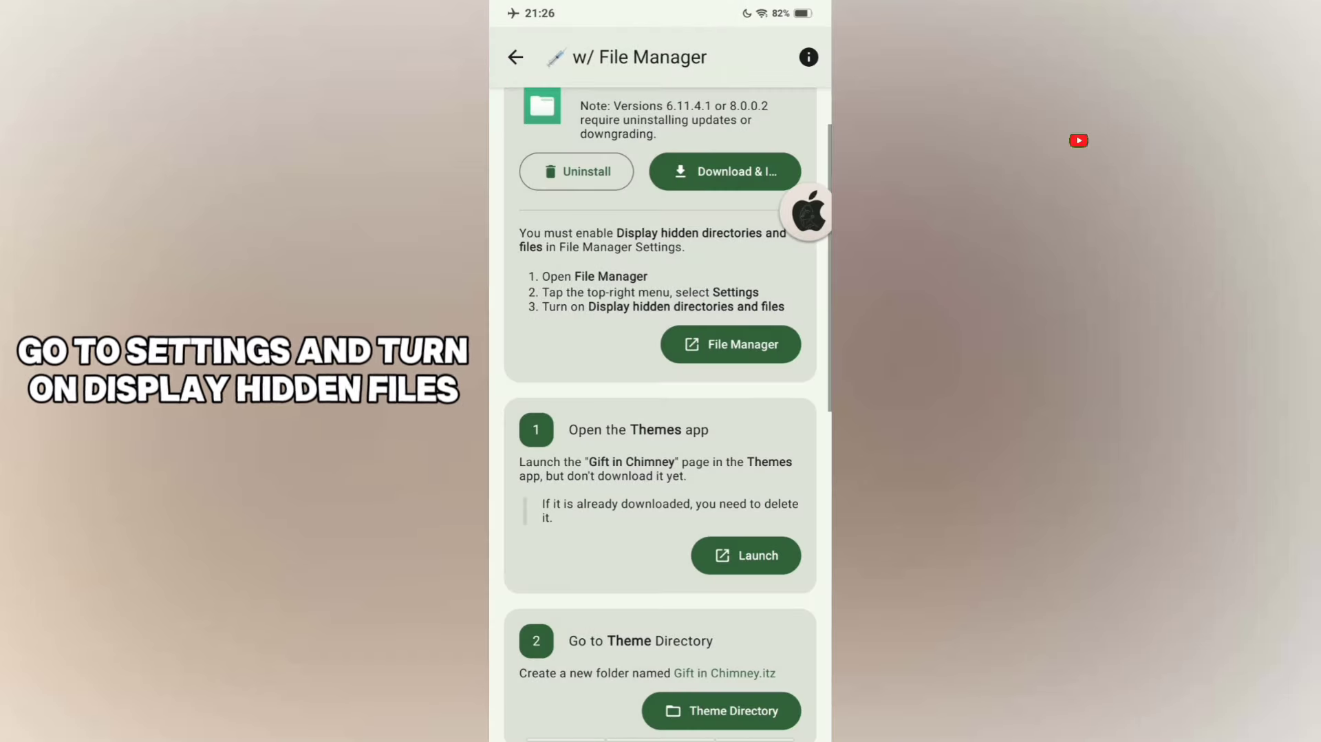
pyautogui.scroll(3)
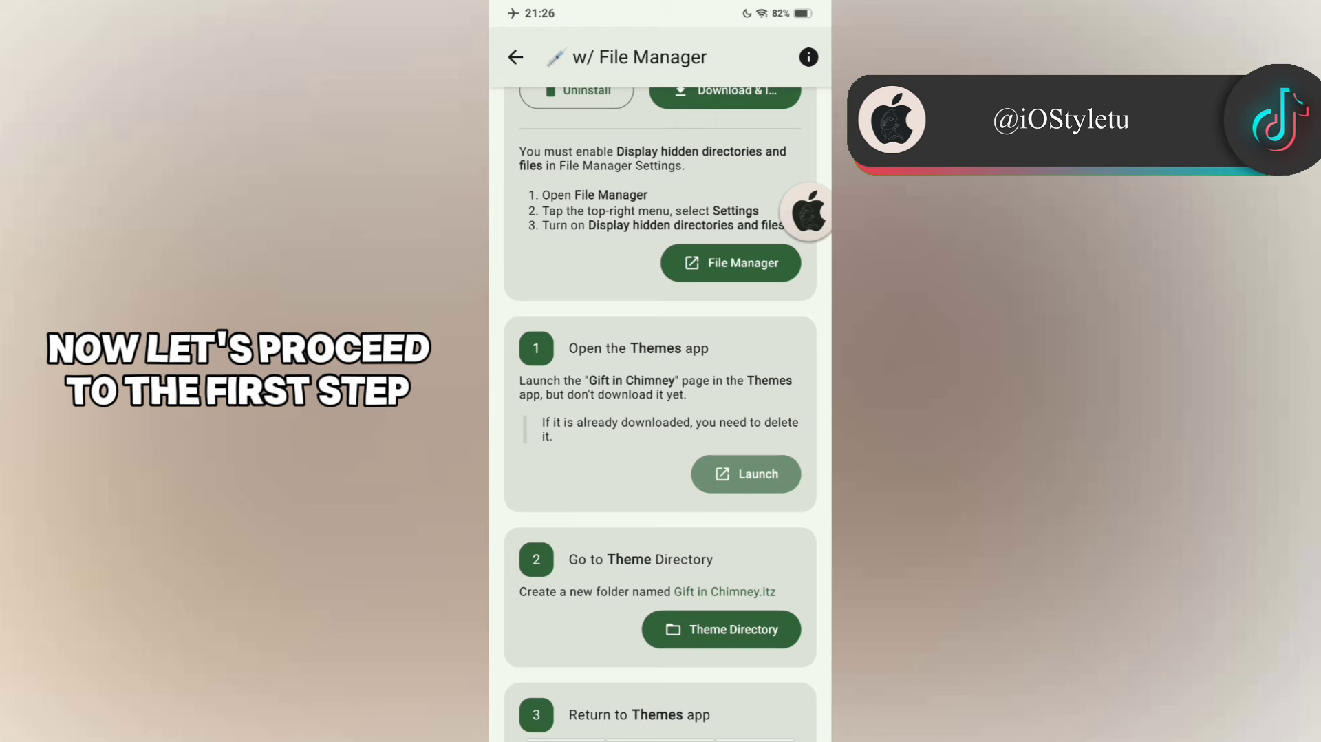
pyautogui.click(744, 474)
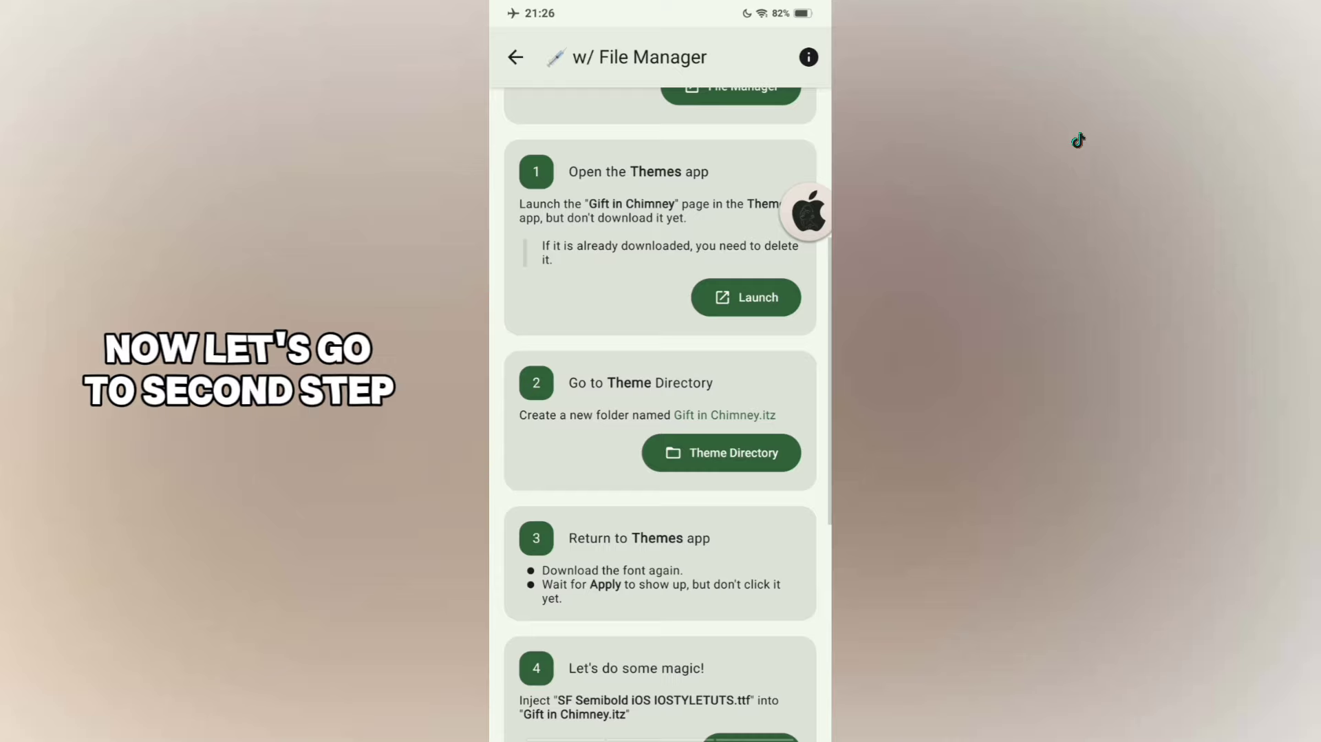
# - Create a new folder named Gift in Chimney.itz in the theme directory
pyautogui.click(722, 453)
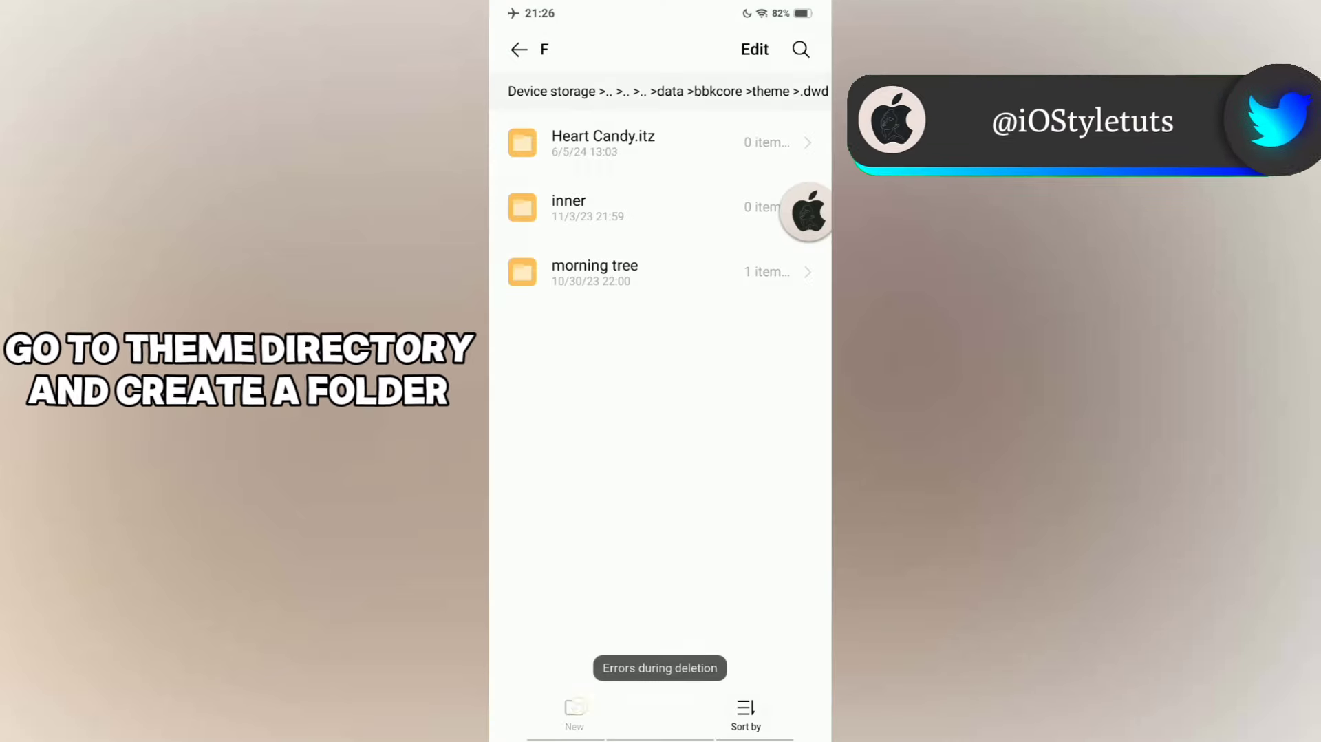
pyautogui.click(574, 708)
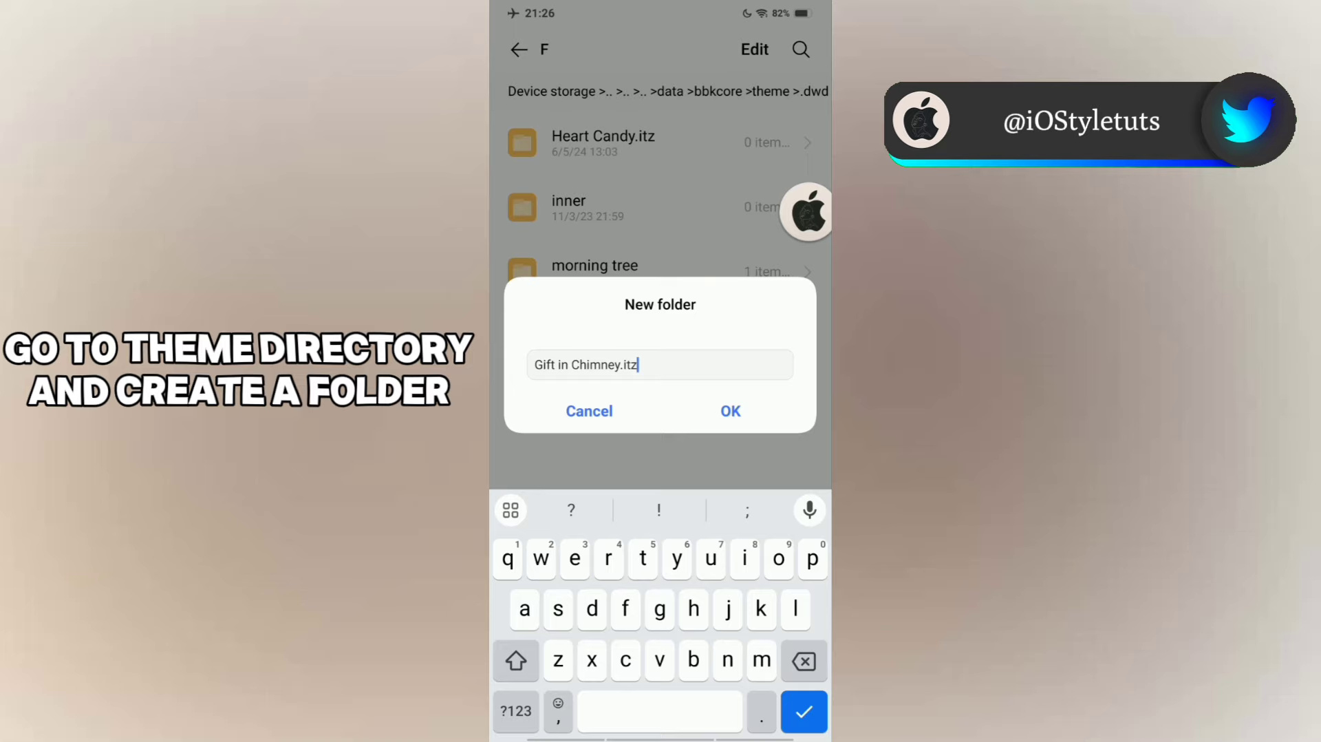
pyautogui.click(729, 410)
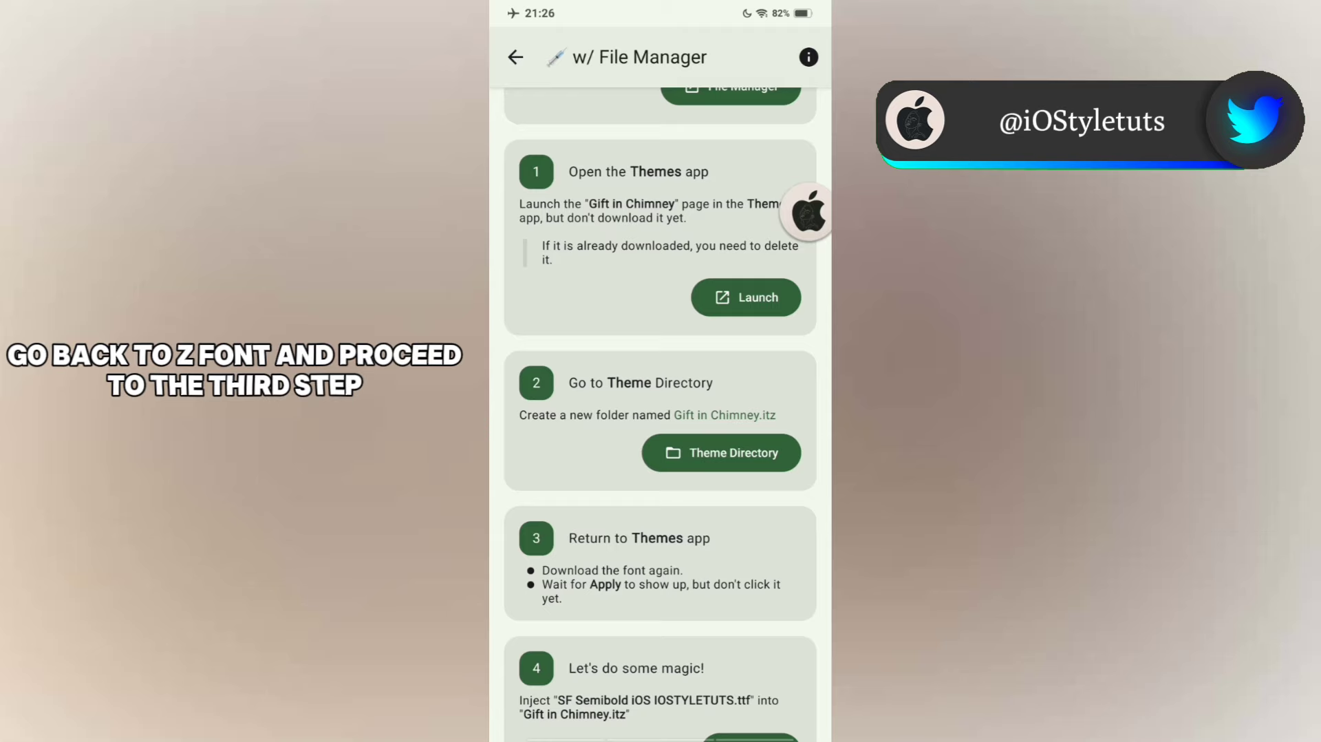
# - Download the Gift in Chimney font in Themes and inject the SF Semibold font into Gift in Chimney.itz
pyautogui.scroll(-3)
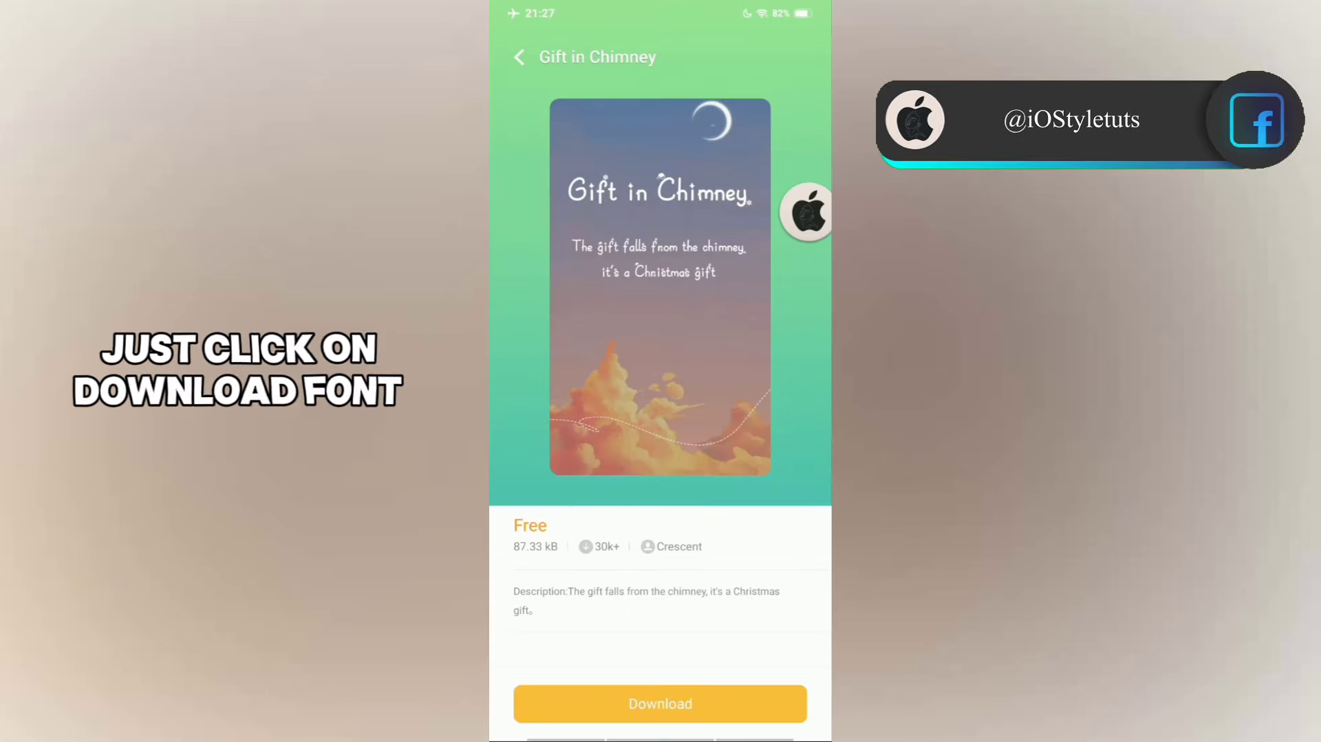
pyautogui.click(659, 703)
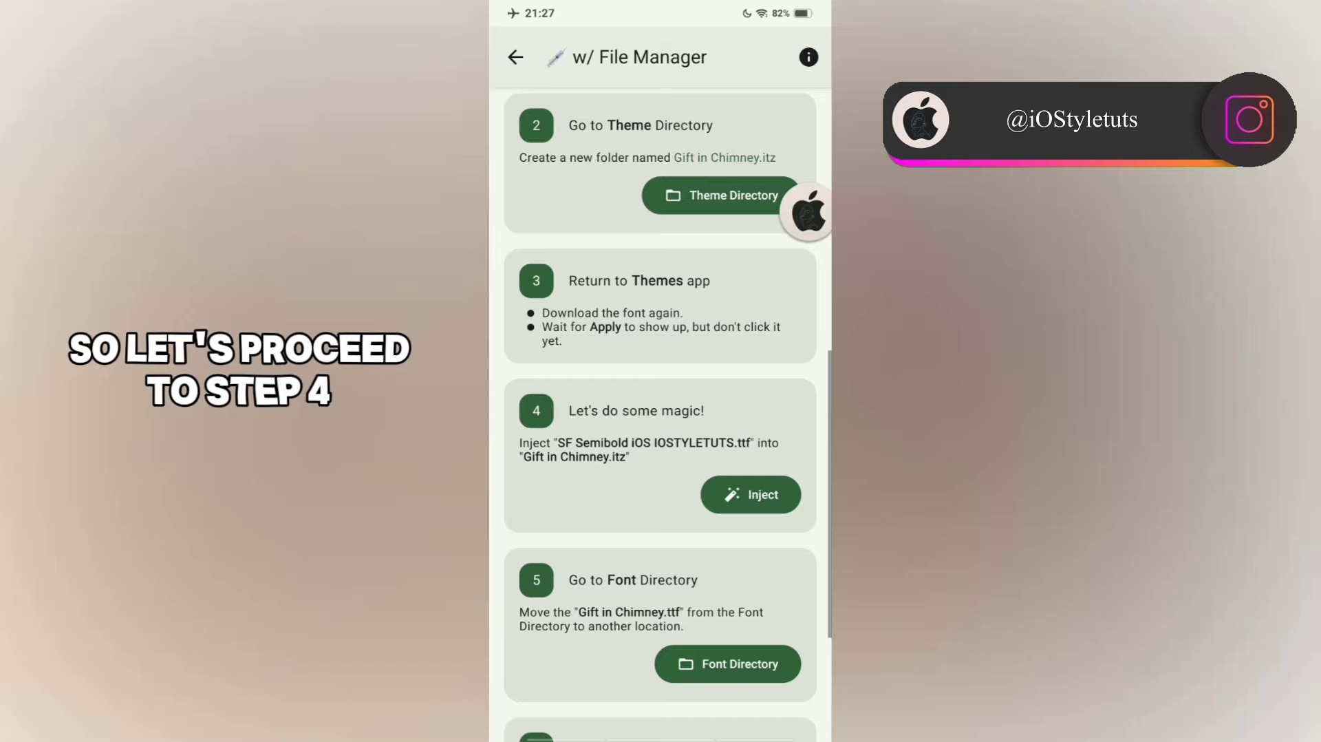
pyautogui.click(749, 496)
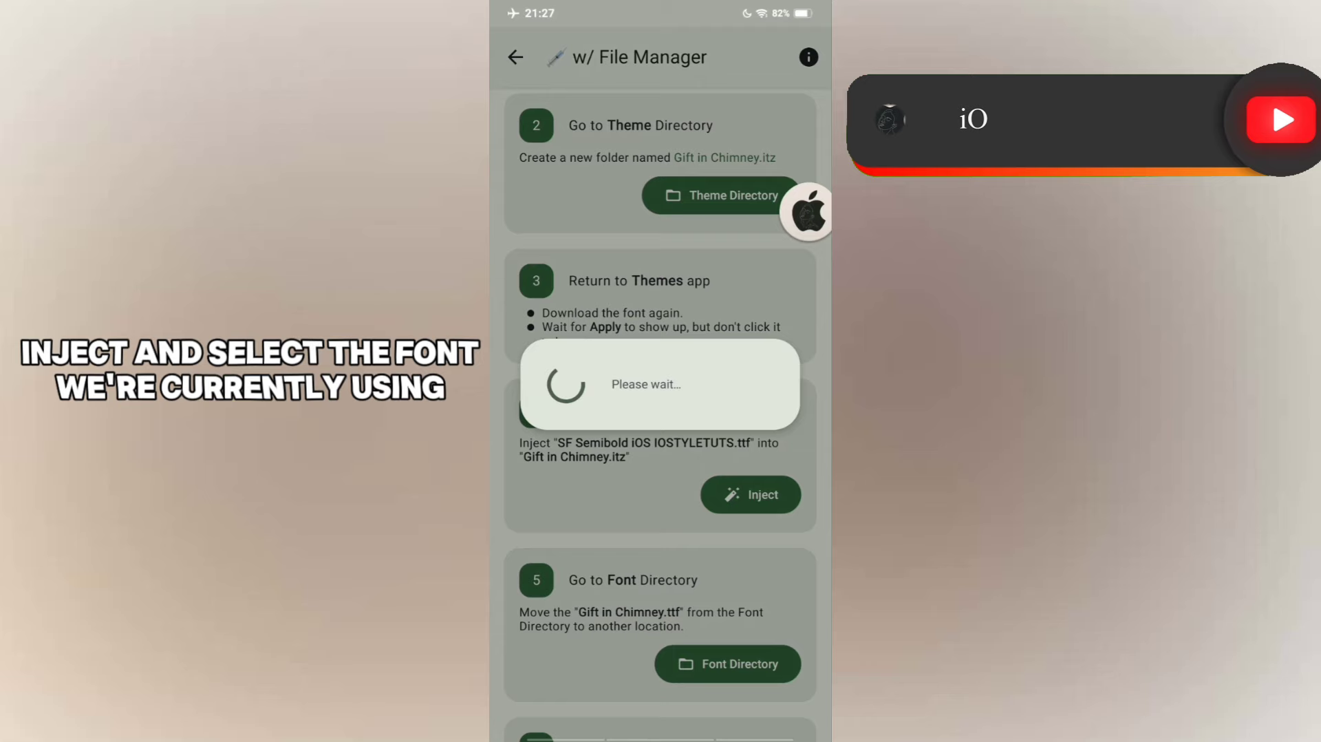
pyautogui.scroll(3)
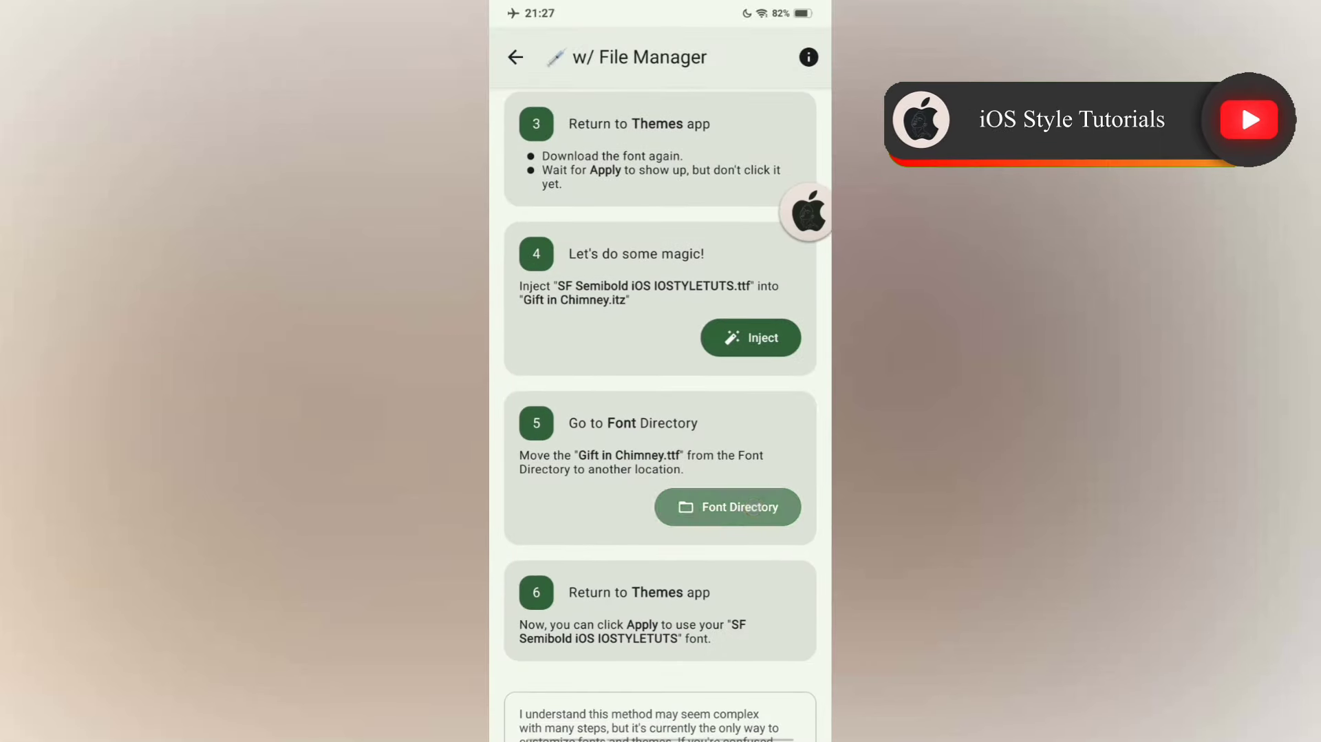
# - Move Gift in Chimney.ttf from the fonts folder into Device storage
pyautogui.click(727, 506)
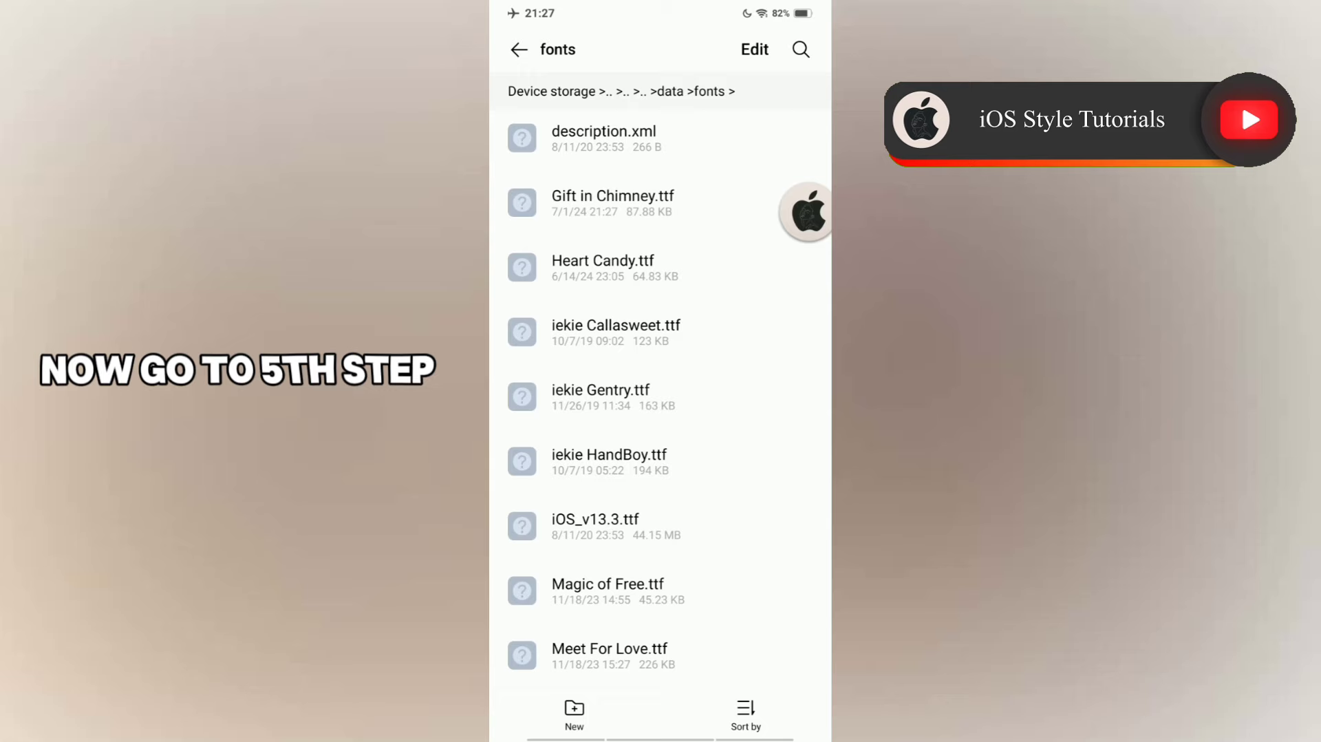
pyautogui.click(754, 50)
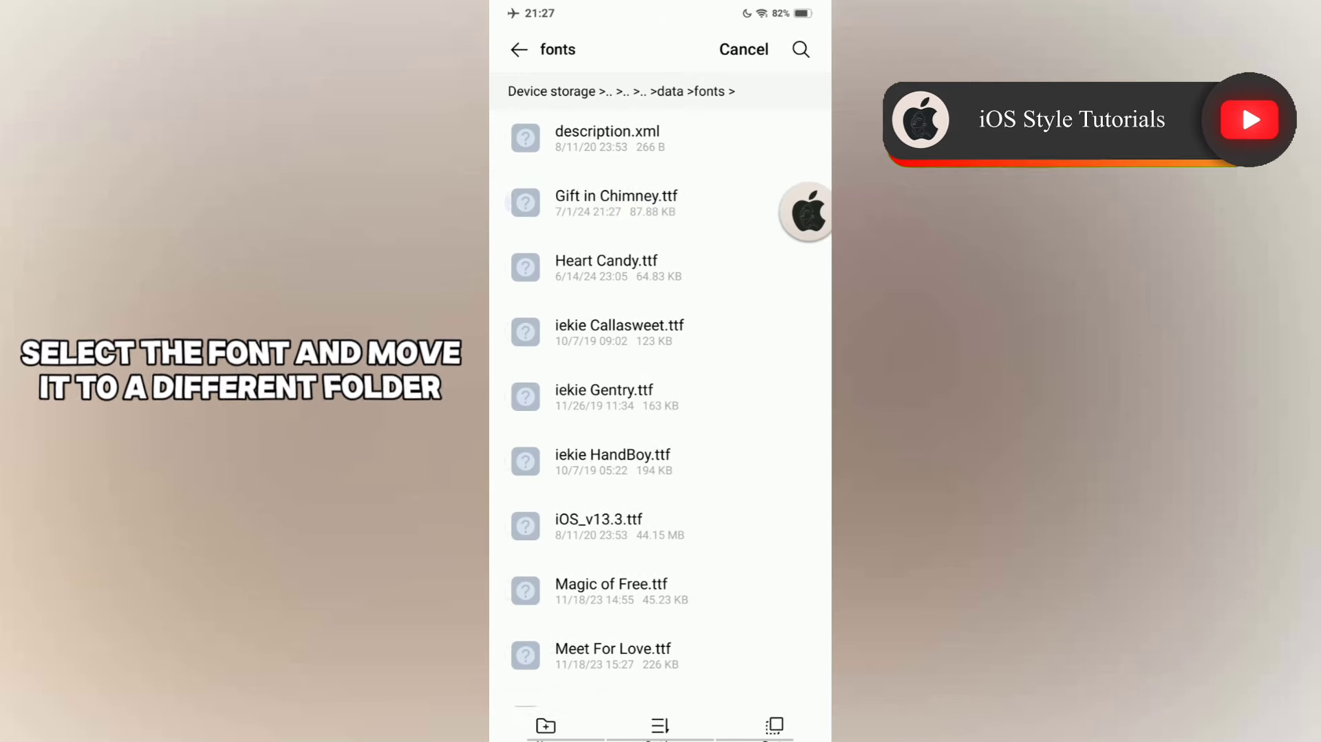
pyautogui.click(519, 49)
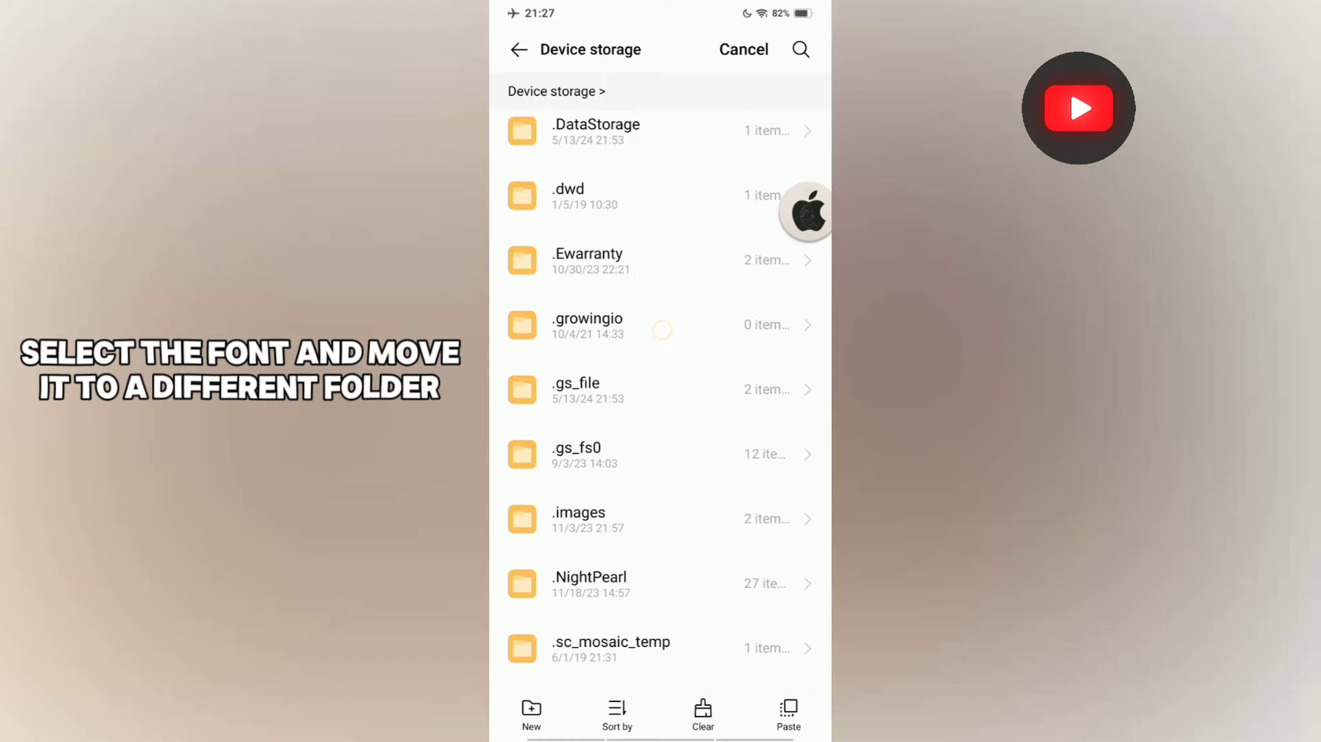
pyautogui.click(787, 713)
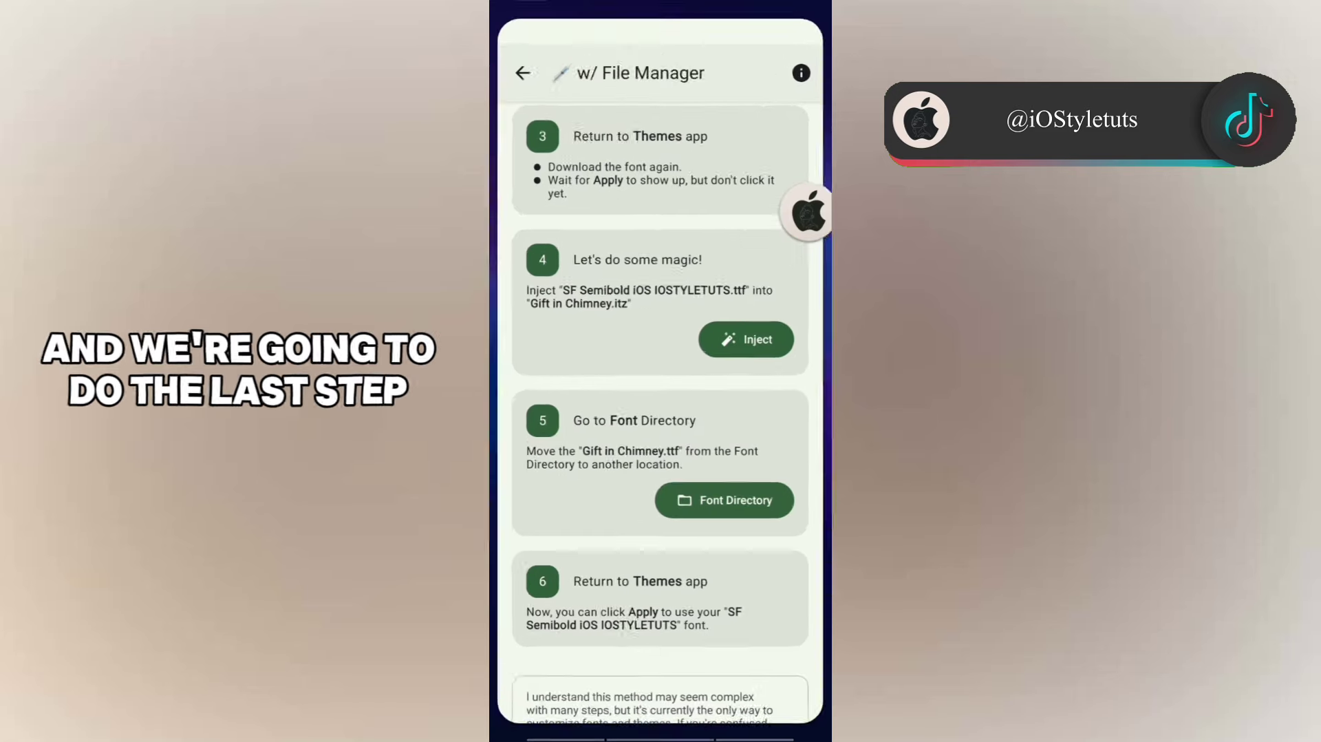
# - Apply the Gift in Chimney font in Themes and go to the home screen
pyautogui.scroll(-3)
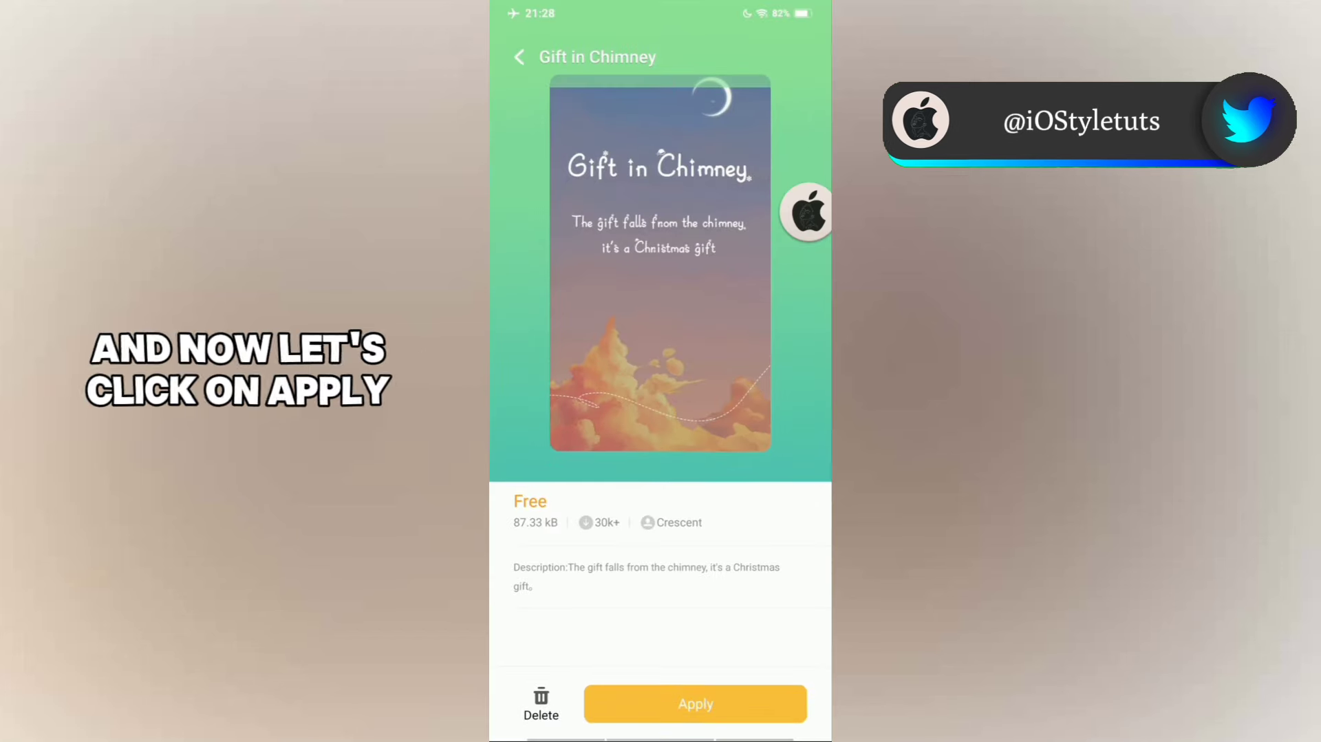
pyautogui.click(695, 703)
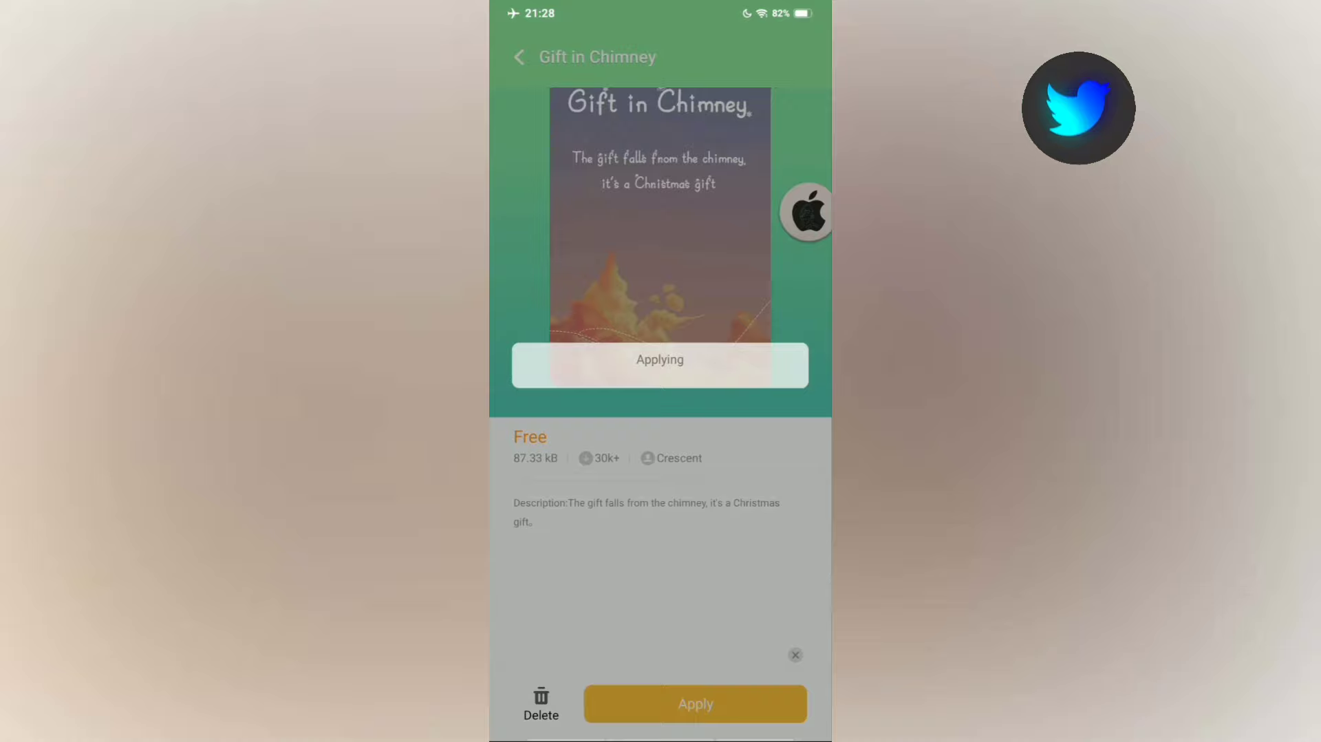
pyautogui.click(693, 703)
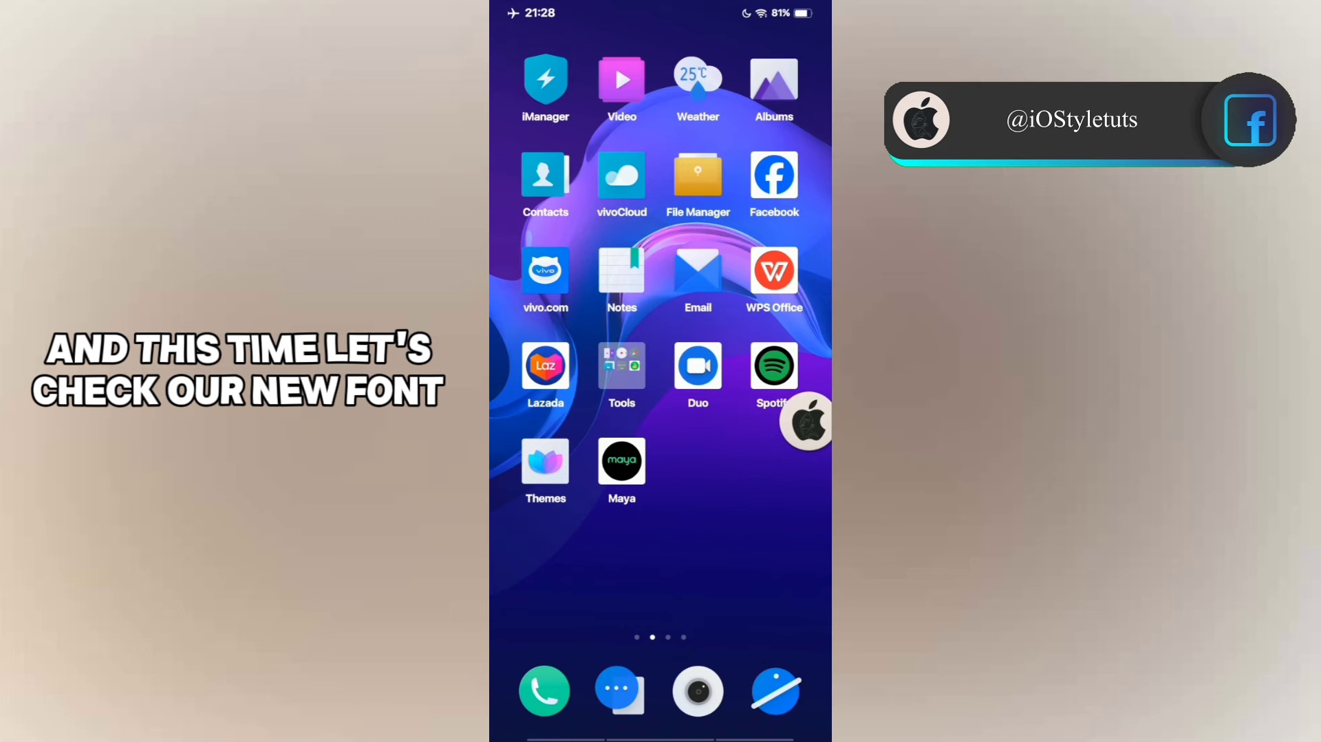
# - Write the note 'iOS Semibold Font on Vivo Devices!! working on other apps! Just like this' in Notes
pyautogui.click(620, 272)
pyautogui.write('iO')
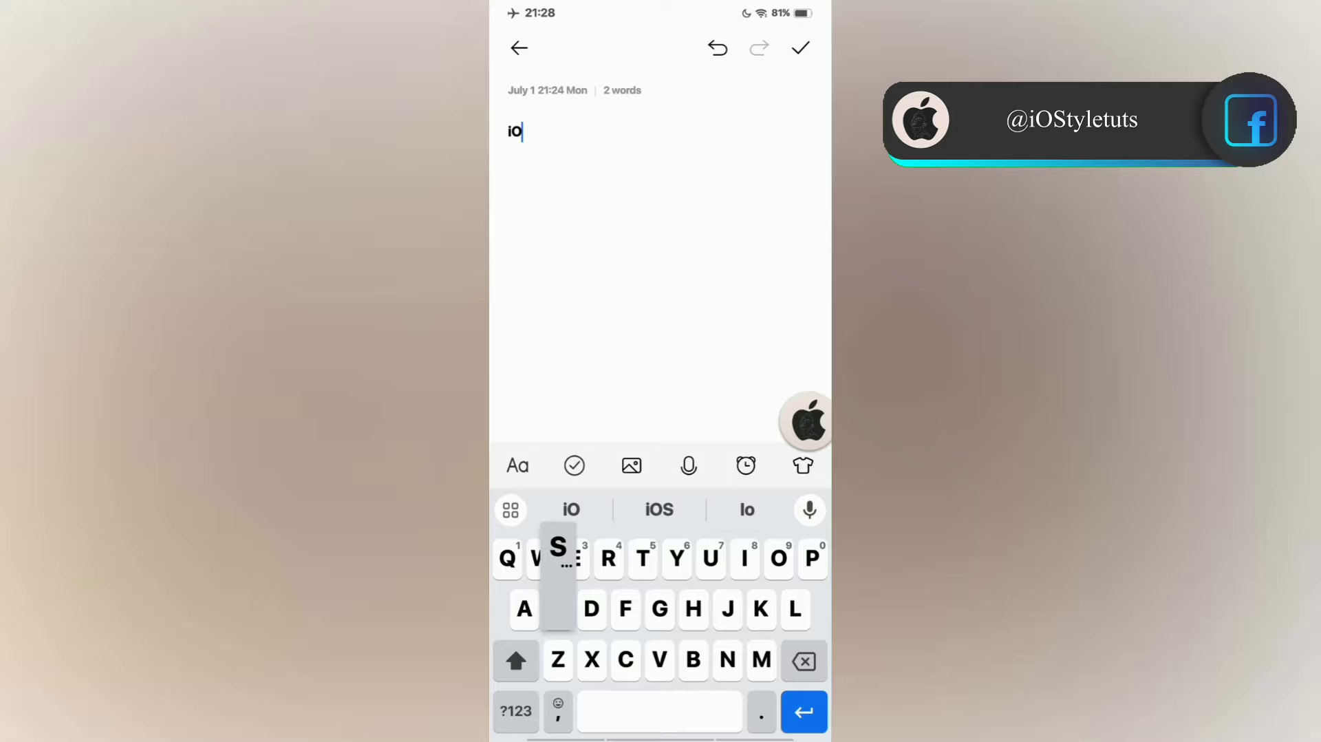
pyautogui.write('S Semibold Font on Vivo Devices!!')
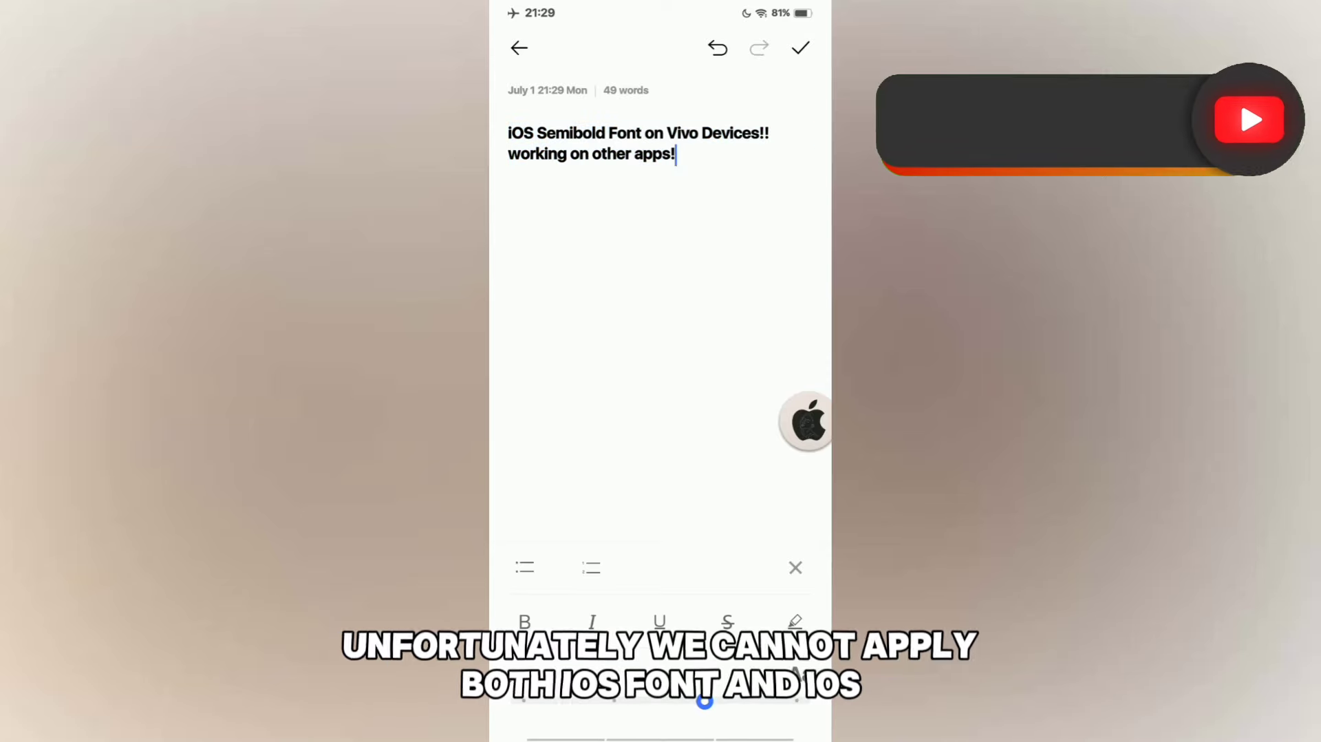
pyautogui.write('Just like this')
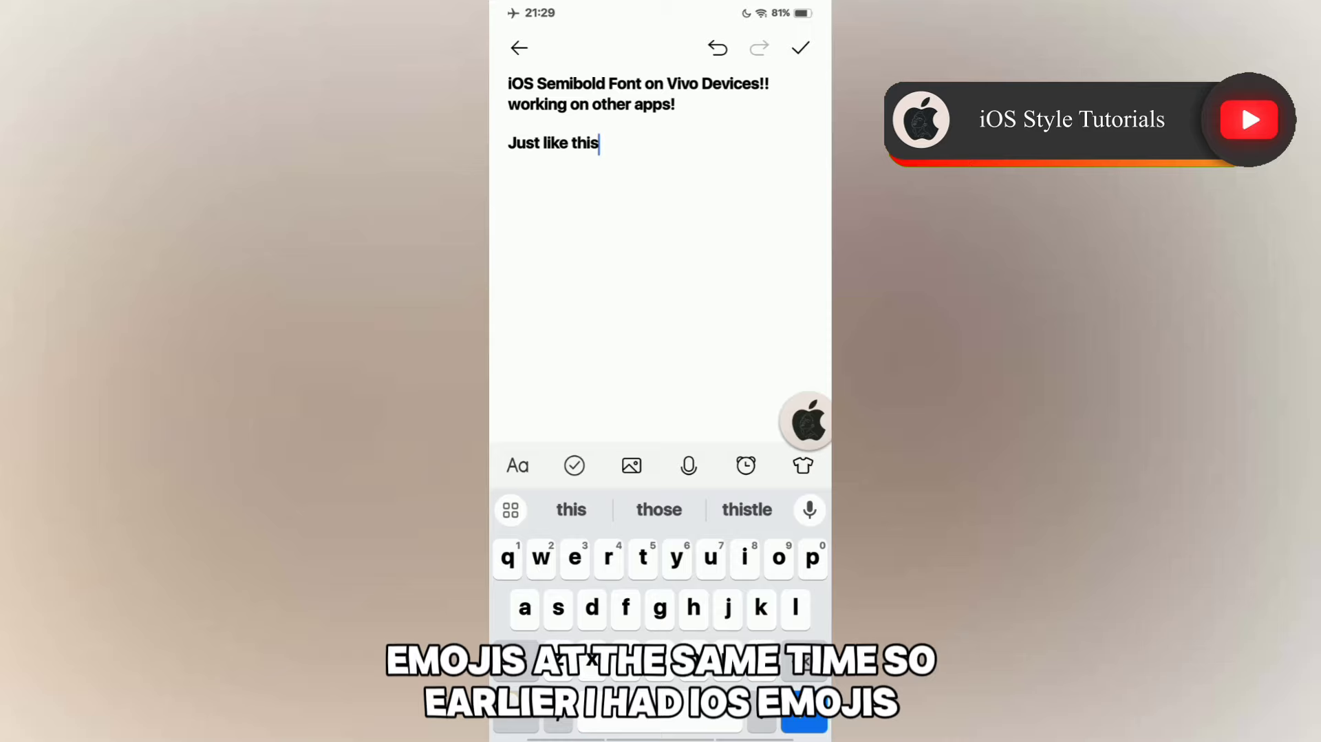
pyautogui.write('!')
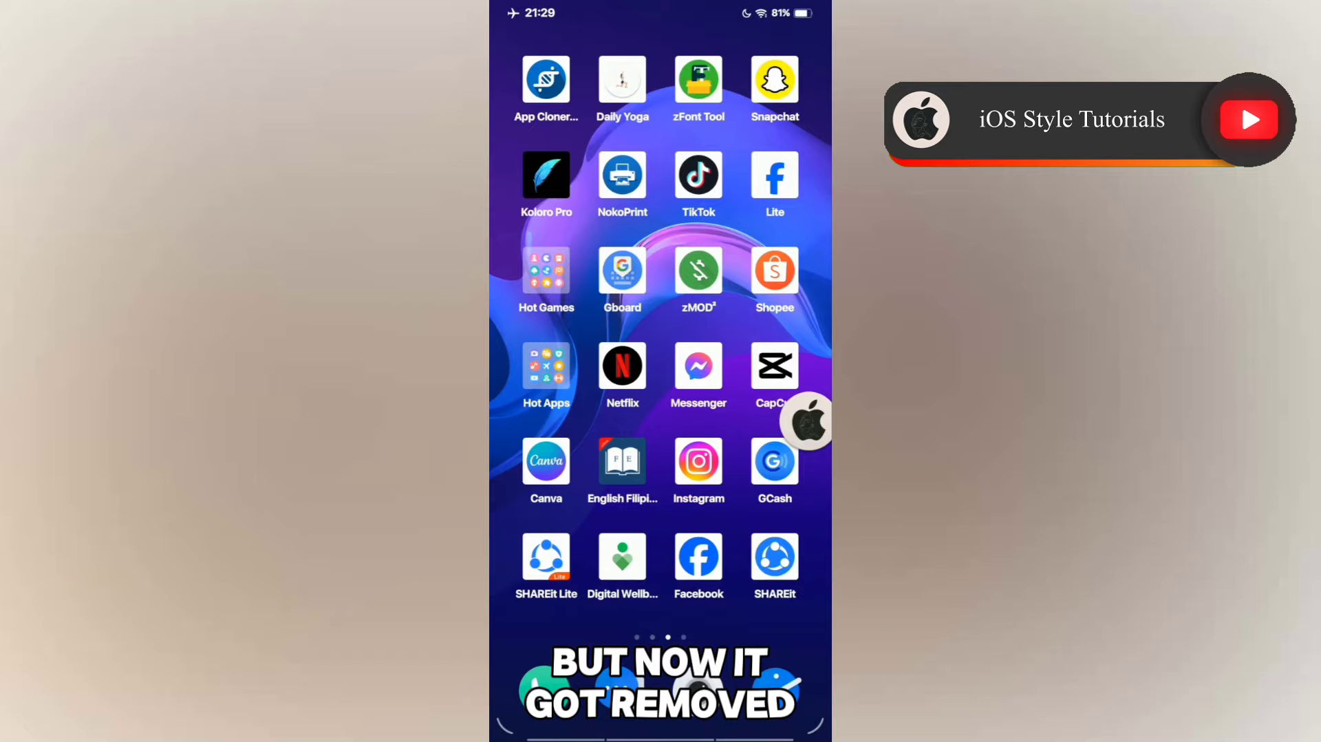
# - Send 'Subscribe for more!' and 'iOS font on vivo' in a Messenger chat showing the semibold font
pyautogui.click(697, 366)
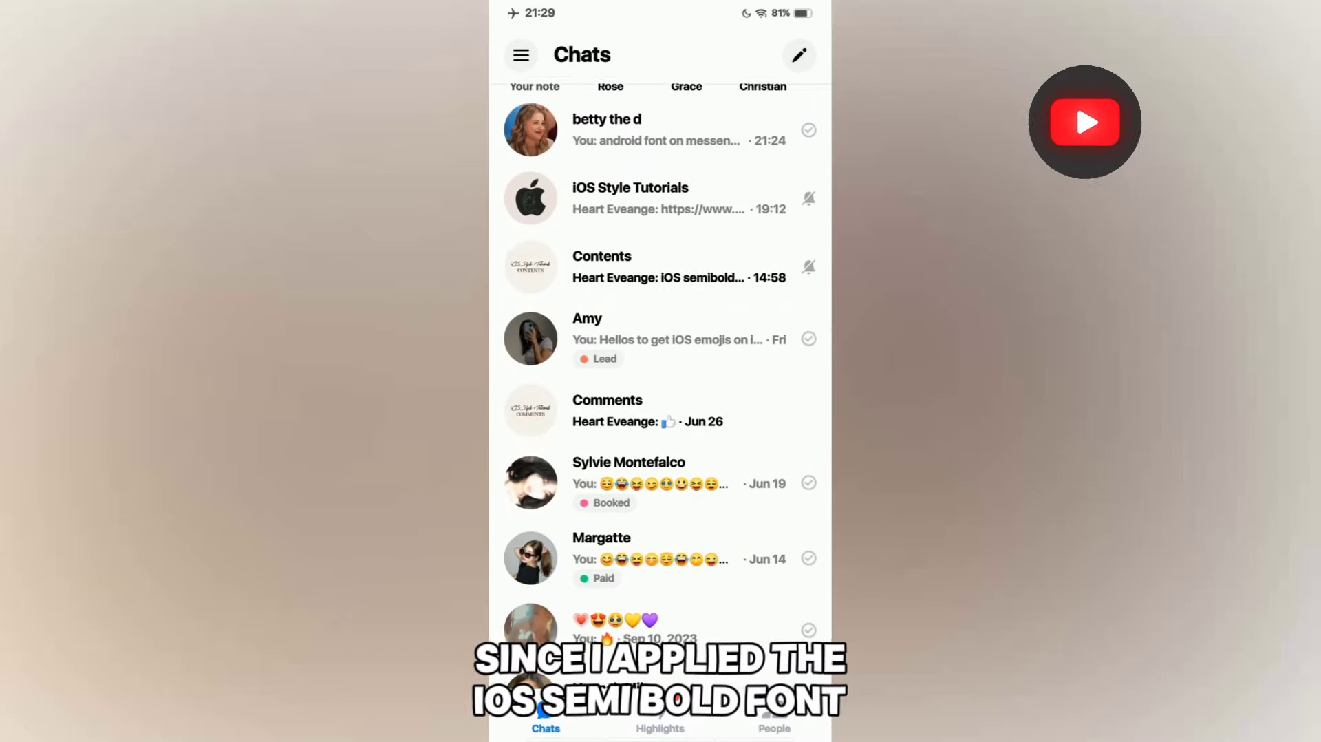
pyautogui.click(627, 472)
pyautogui.write('Subscribe for k')
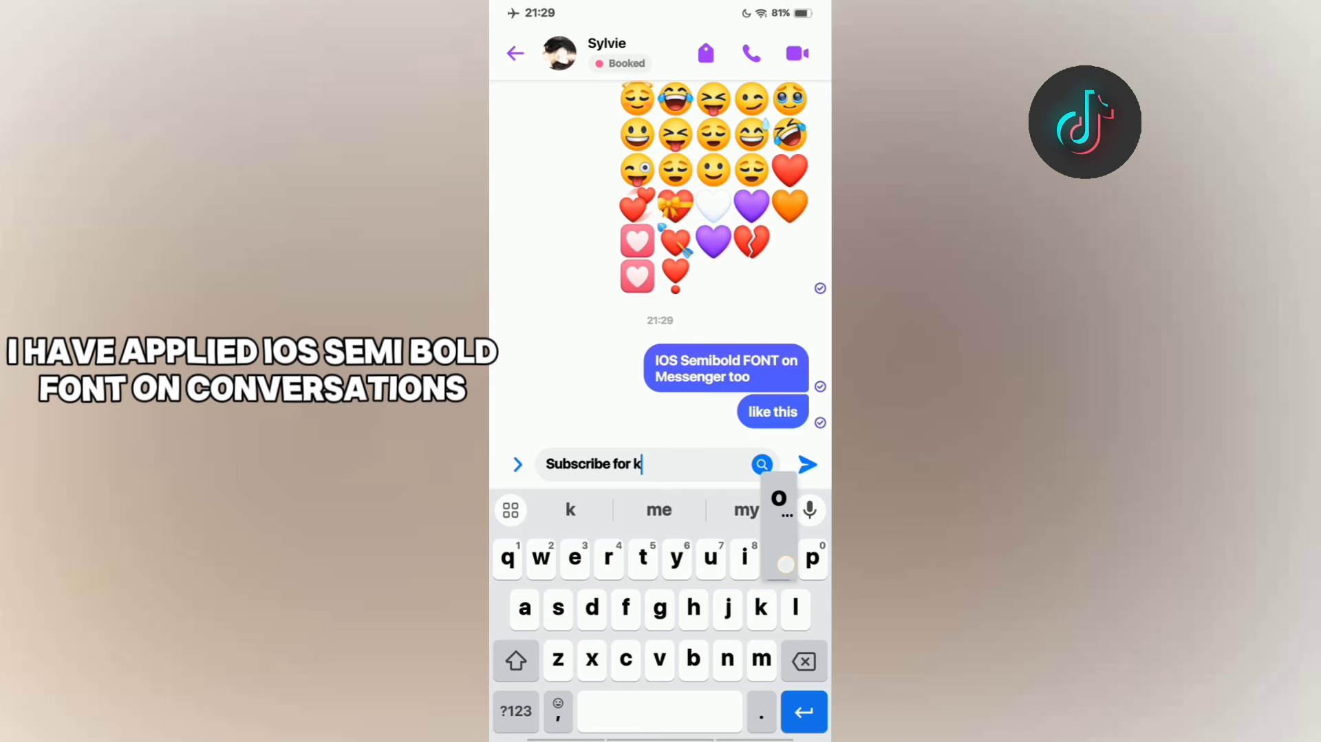
pyautogui.click(805, 464)
pyautogui.write('iOS font on vivo')
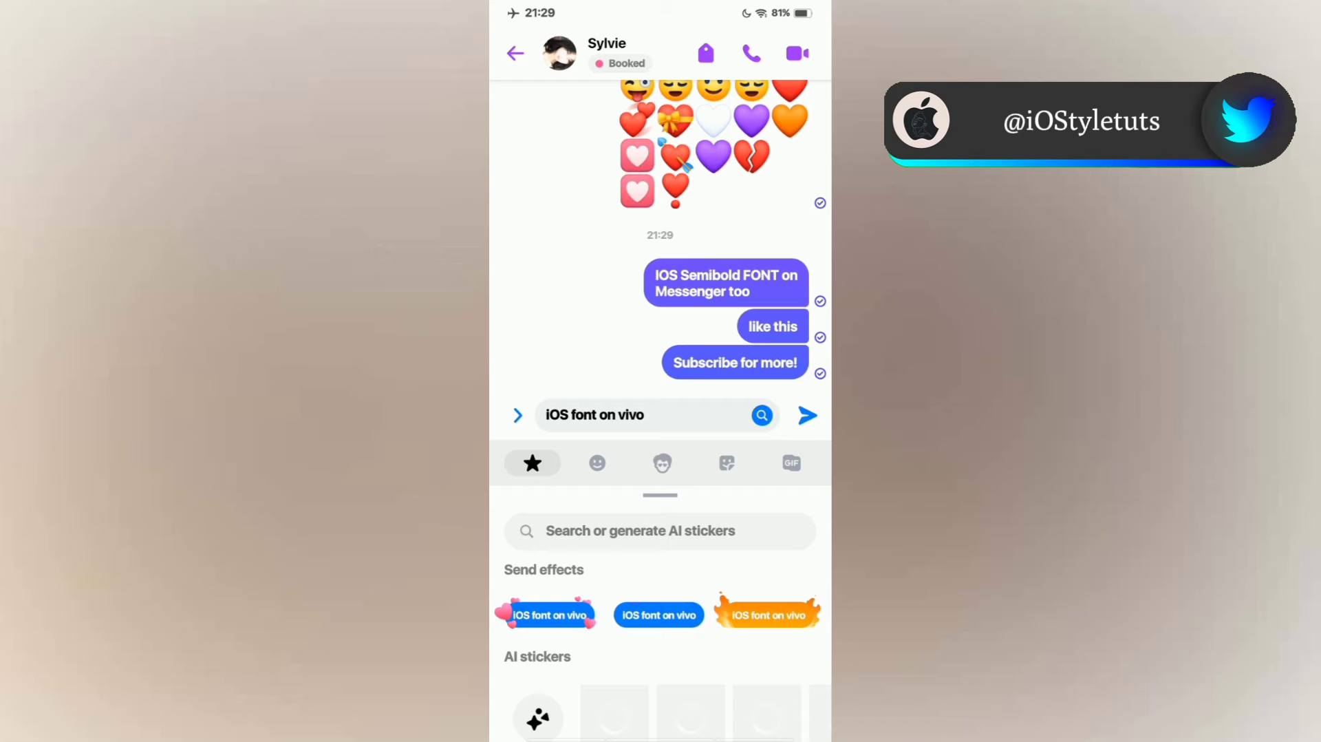
pyautogui.click(514, 54)
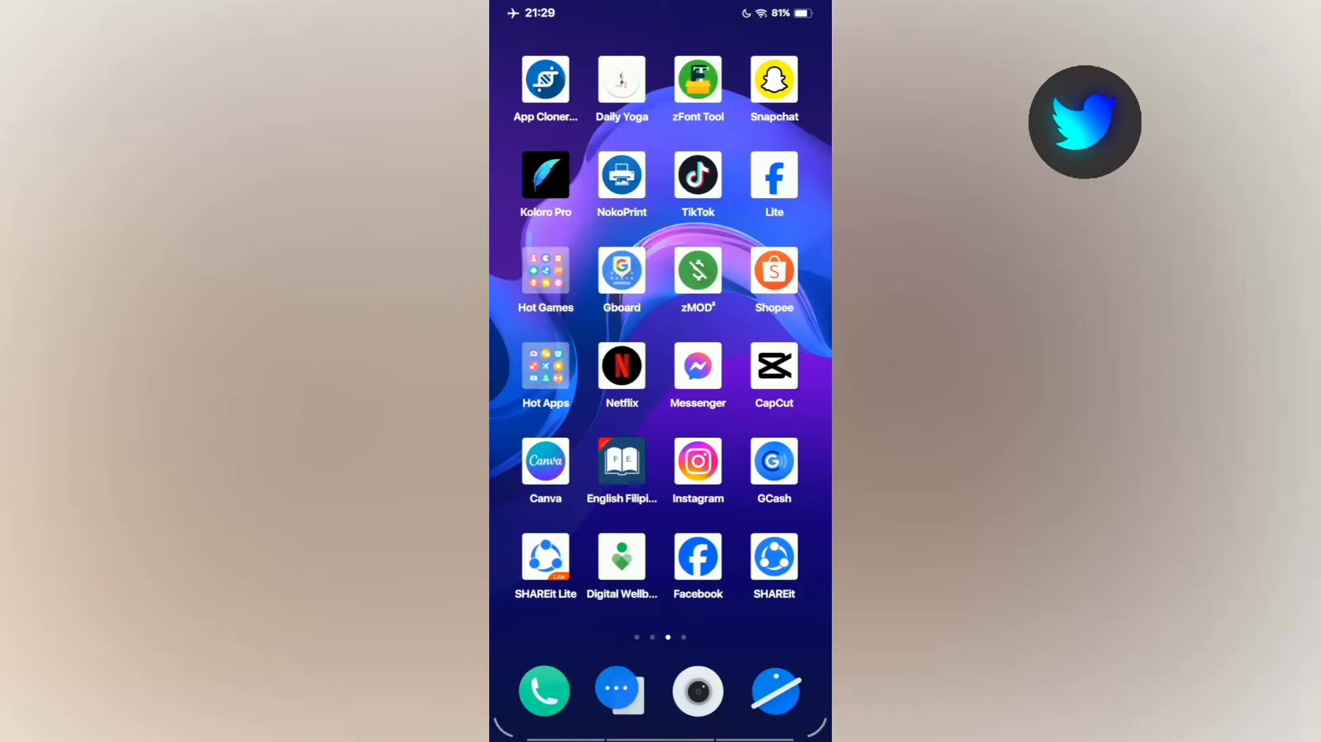
# - Create an Instagram story with 'working on Instagram font!' and 'just like these!!' text
pyautogui.click(698, 460)
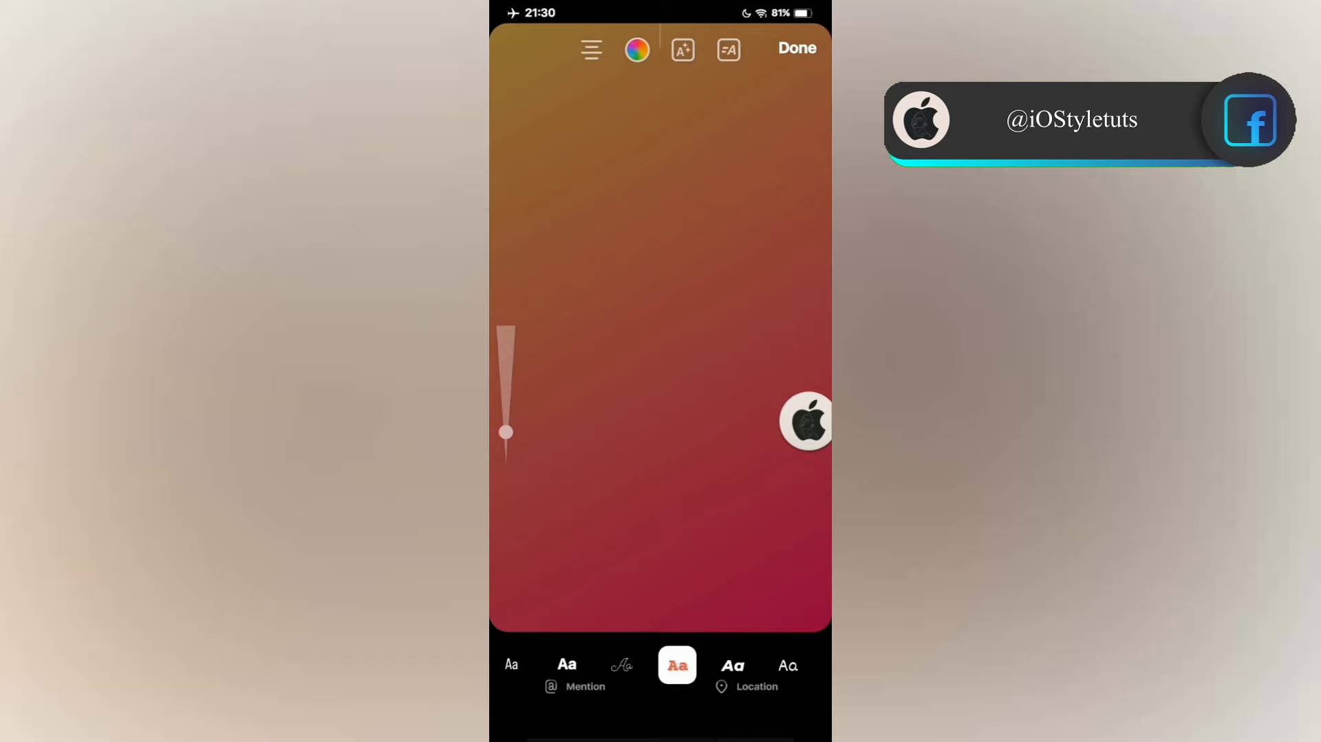
pyautogui.write('working')
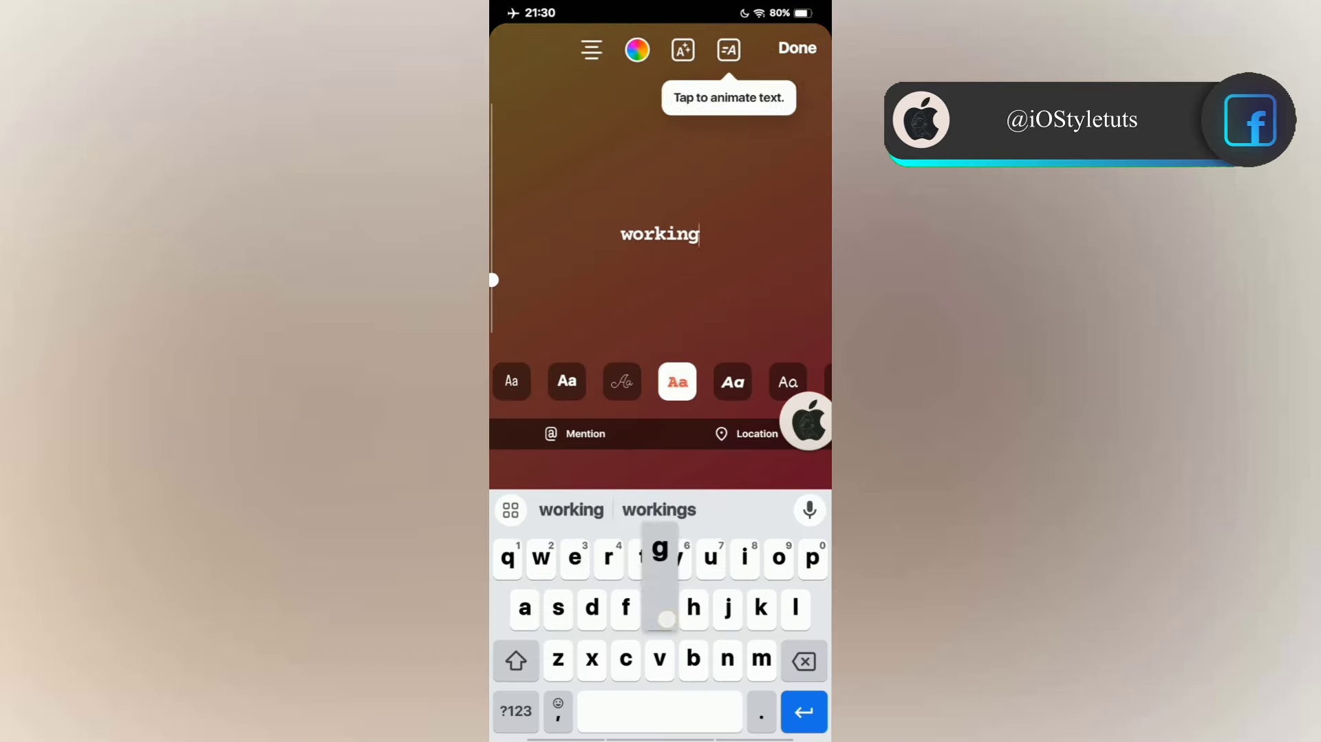
pyautogui.write('on l')
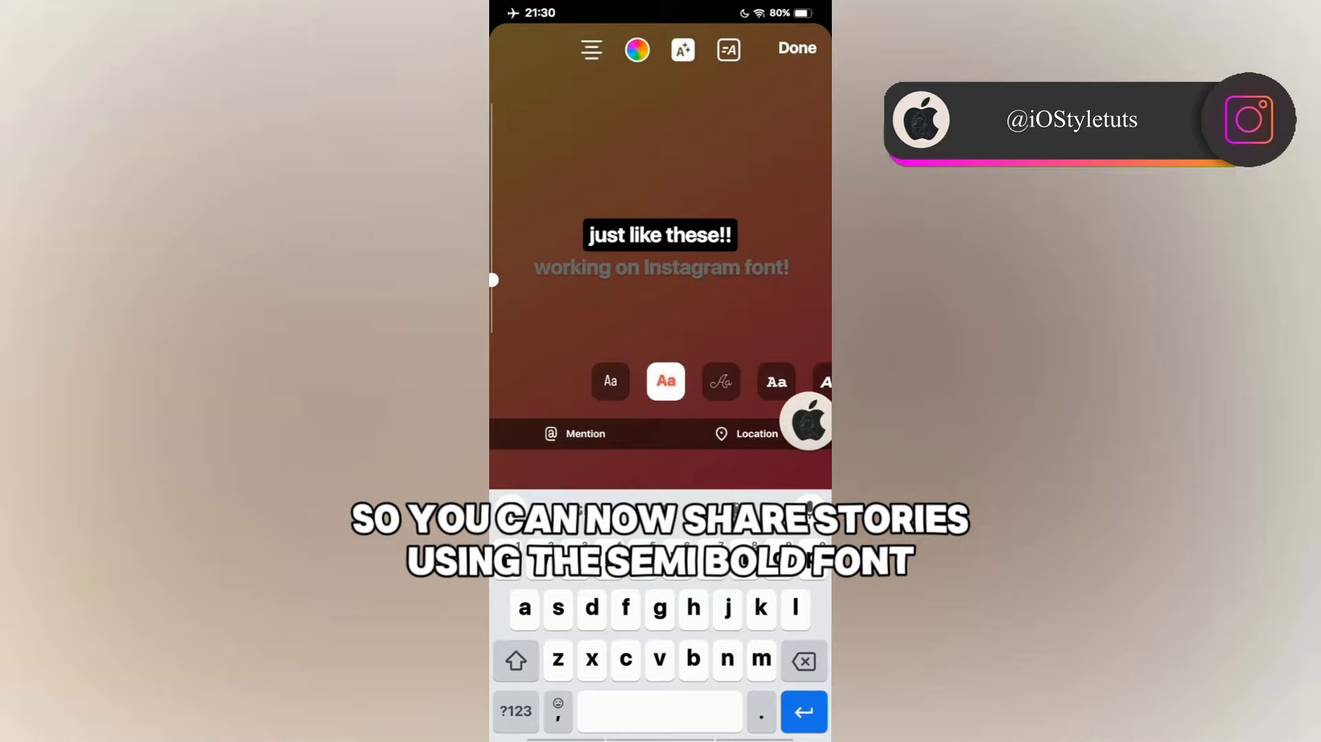
pyautogui.click(795, 48)
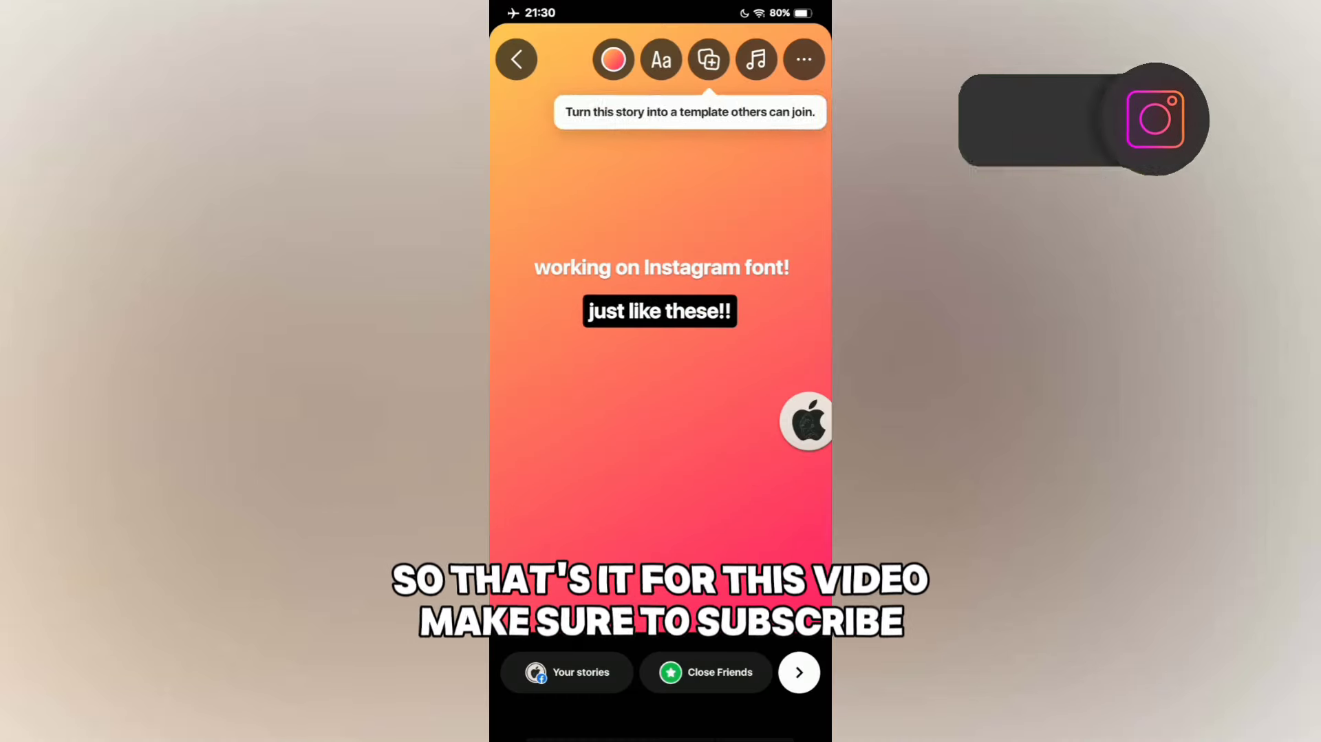